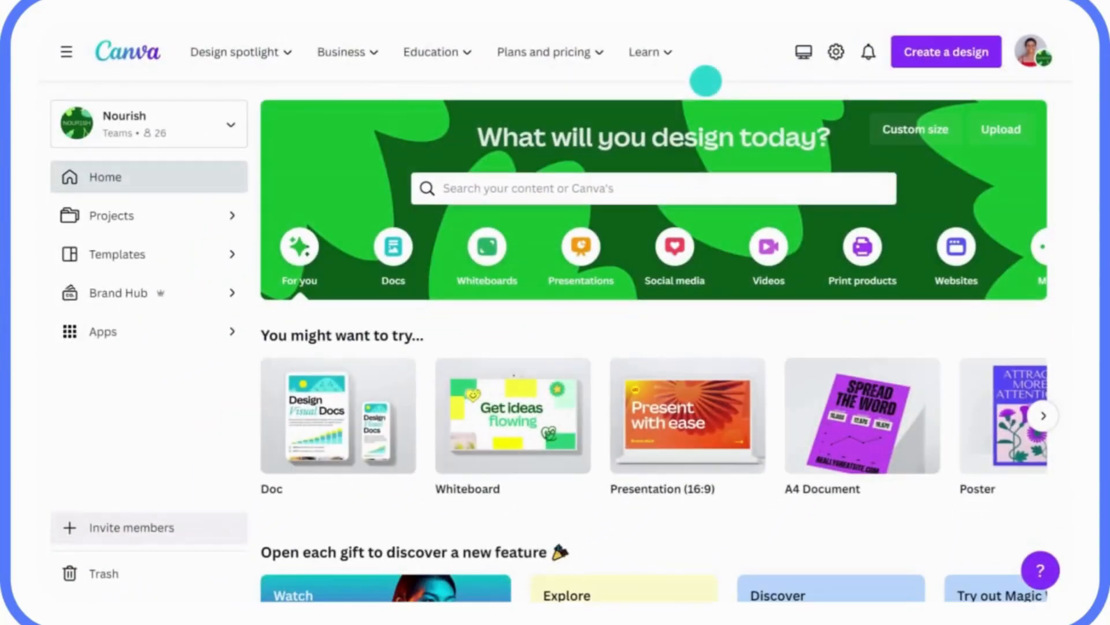
Step: Import the Q1 Sustainability Strategy Doc PDF, then bring back the new-design options
click(945, 51)
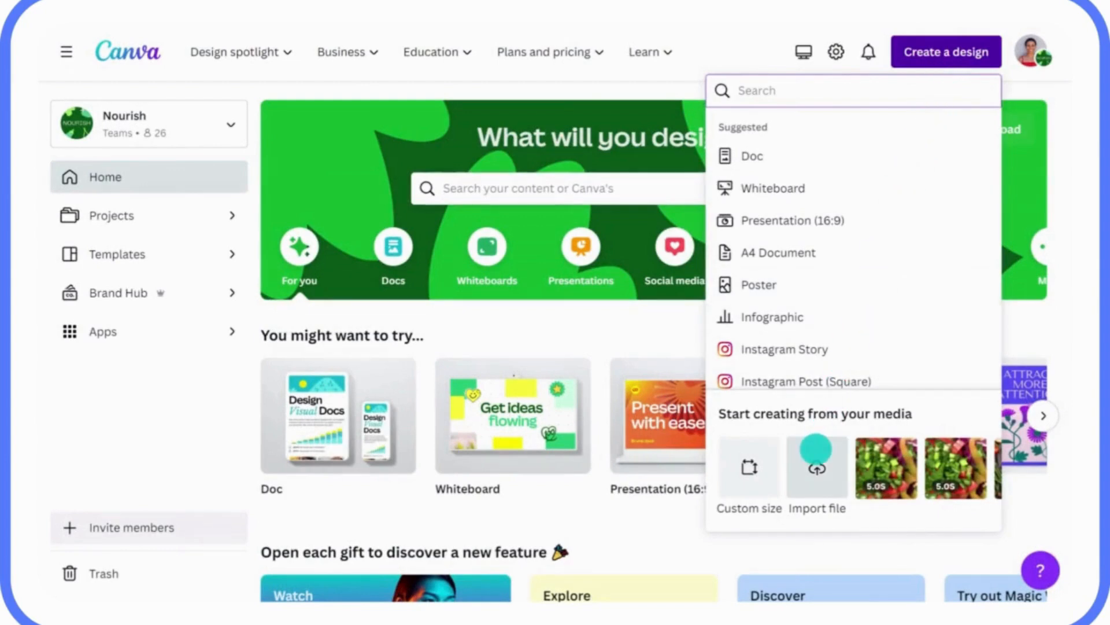
click(816, 466)
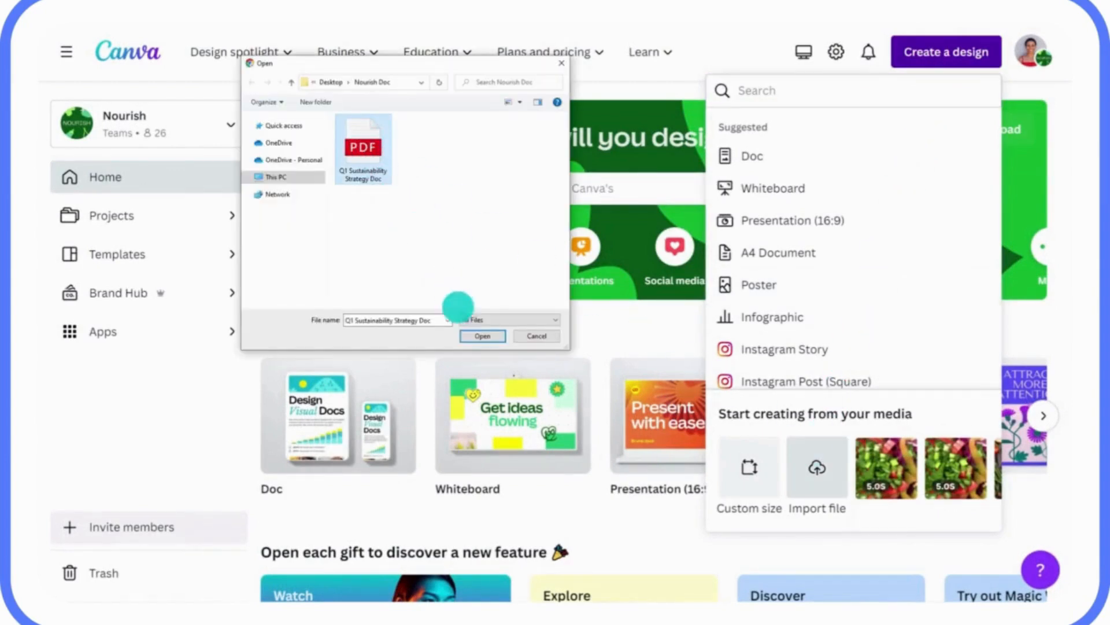
click(482, 335)
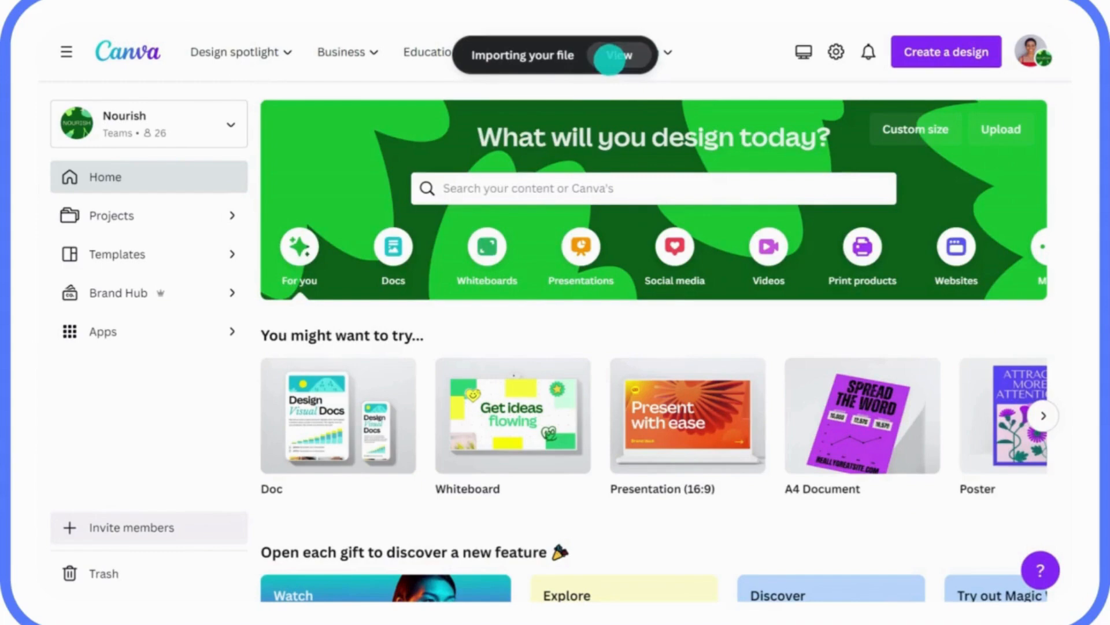
scroll(down, 3)
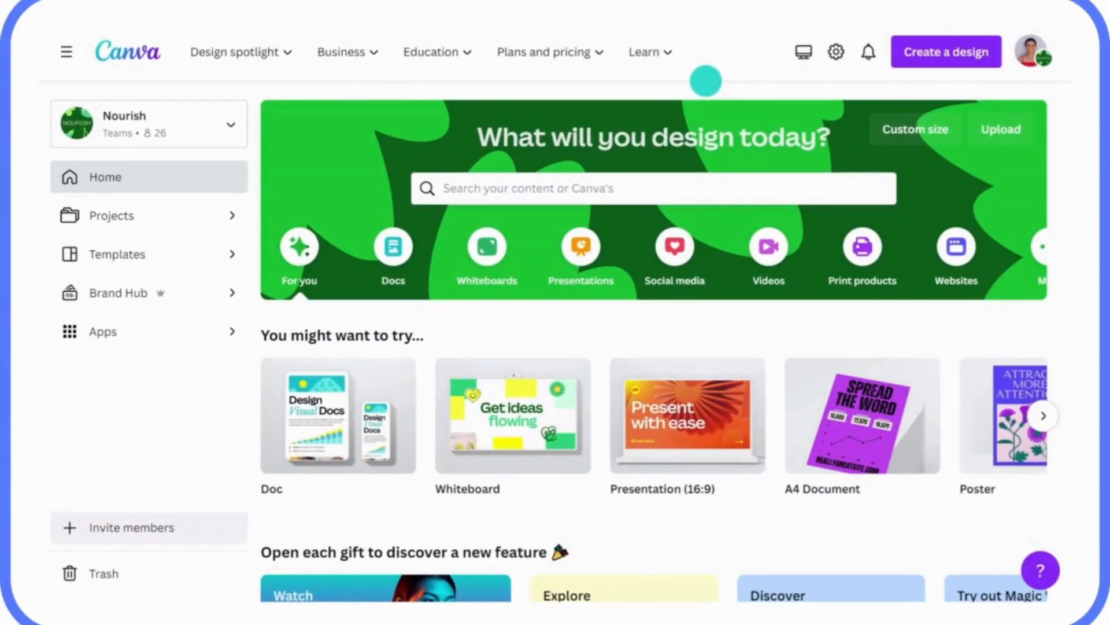
click(945, 51)
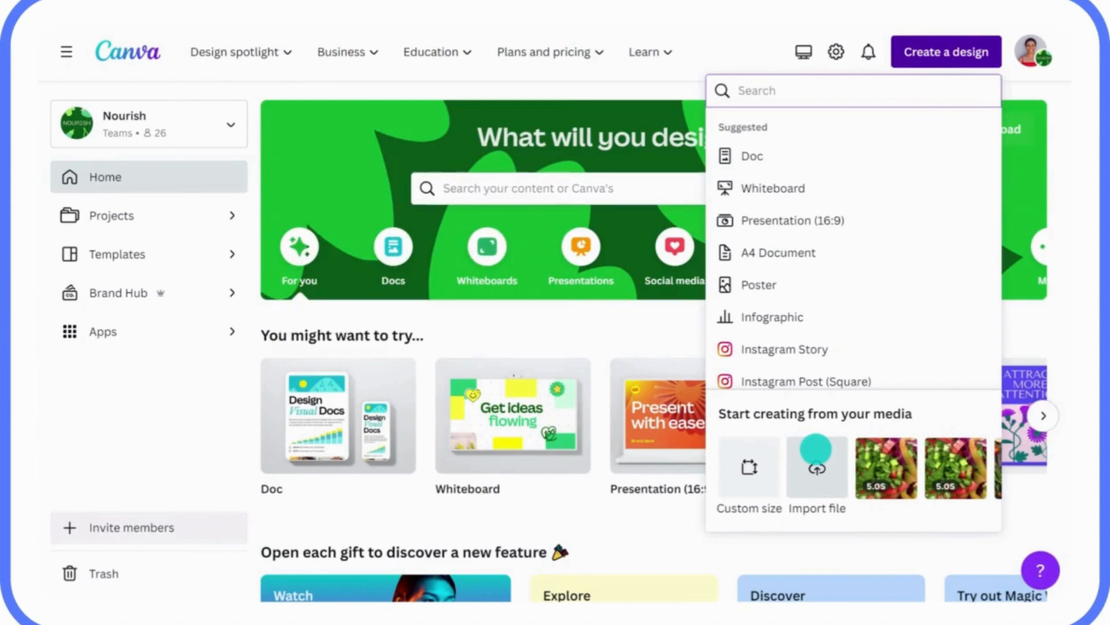
click(816, 467)
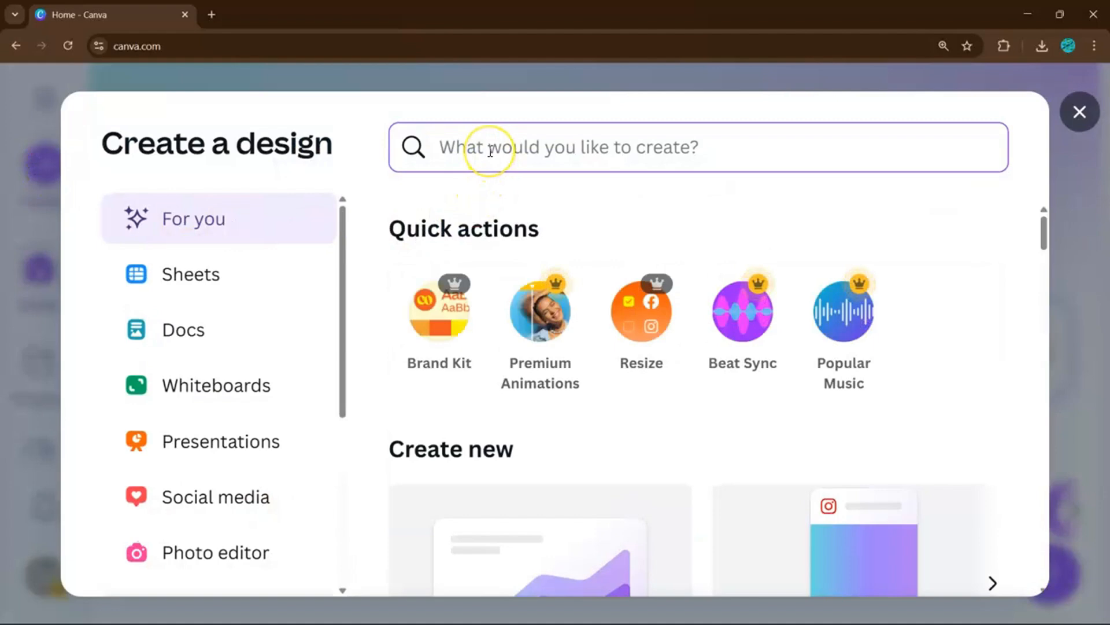
Step: Search 'infographic' and start a blank 800 × 2000 px Infographic (Digital) design
text(infographic)
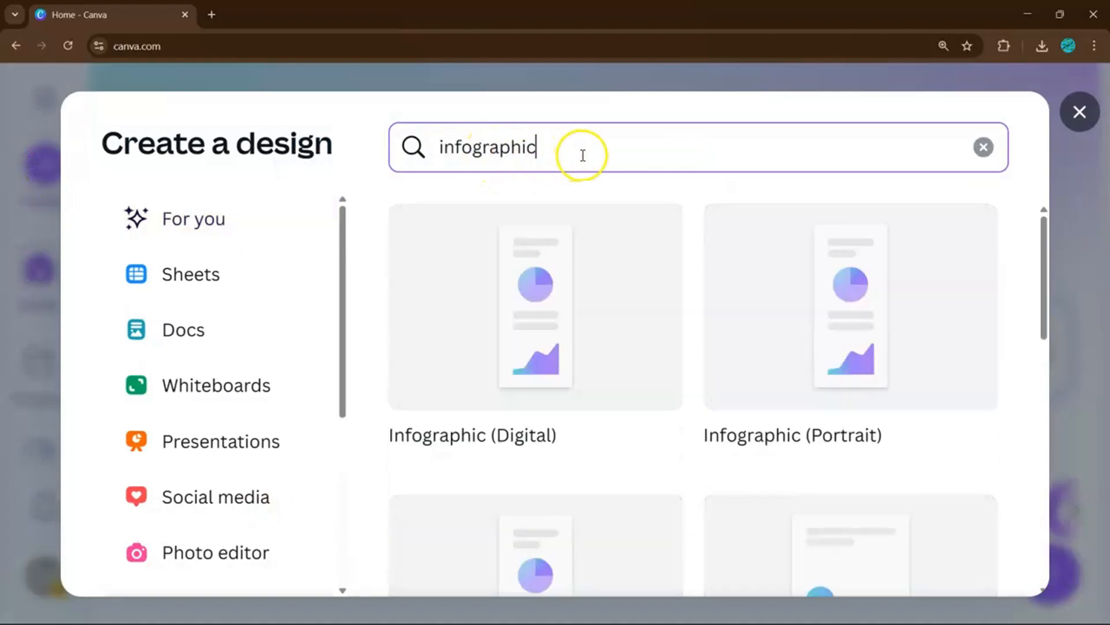
mouse_move(606, 230)
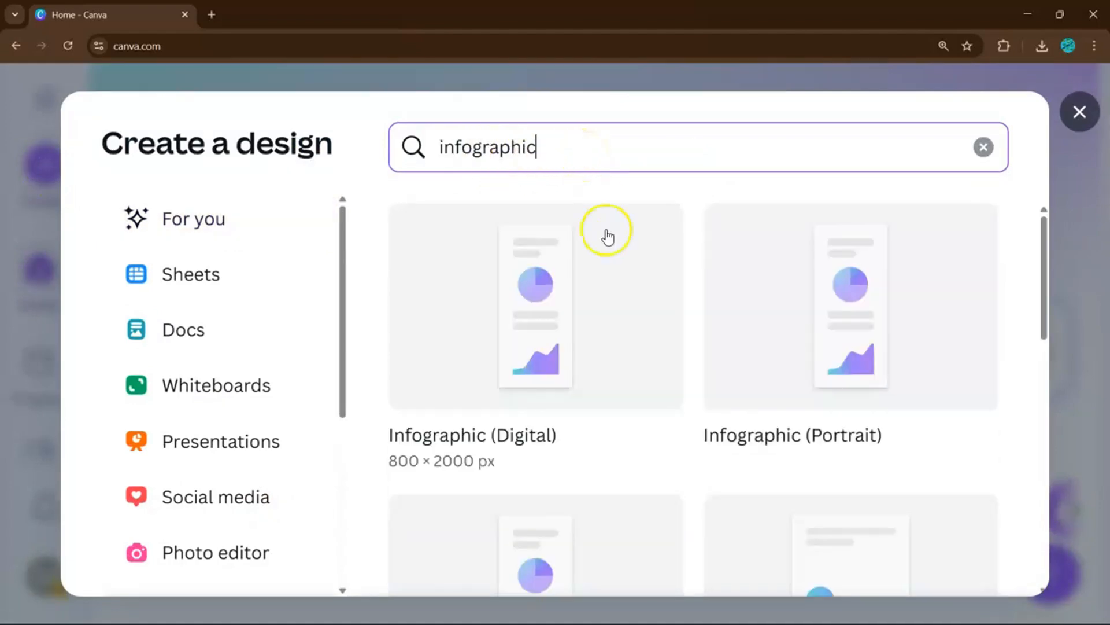
scroll(down, 3)
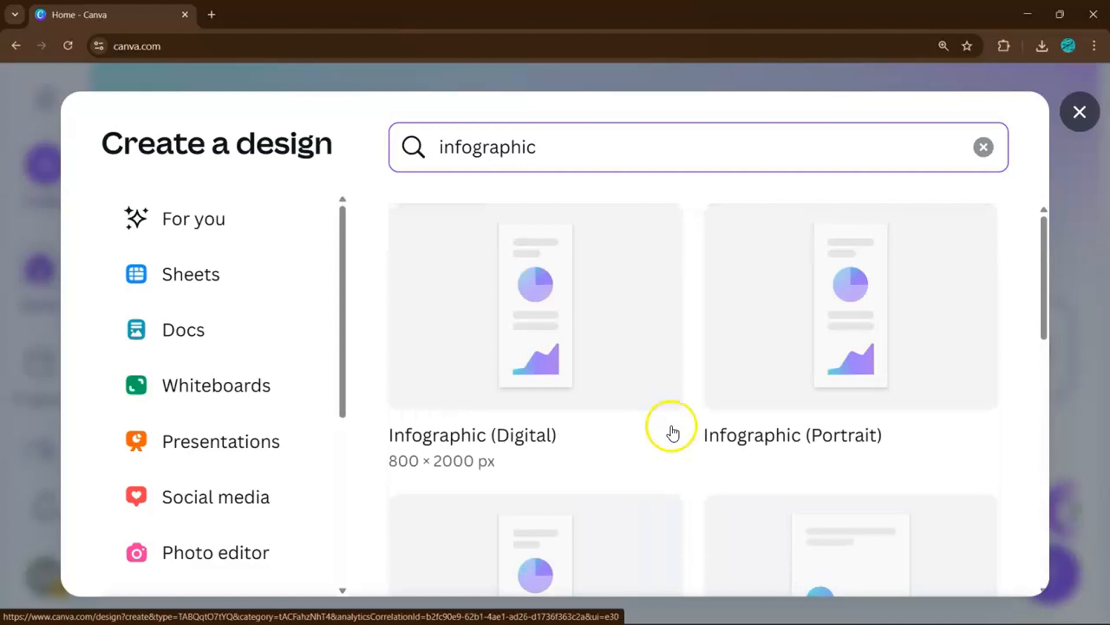
mouse_move(612, 254)
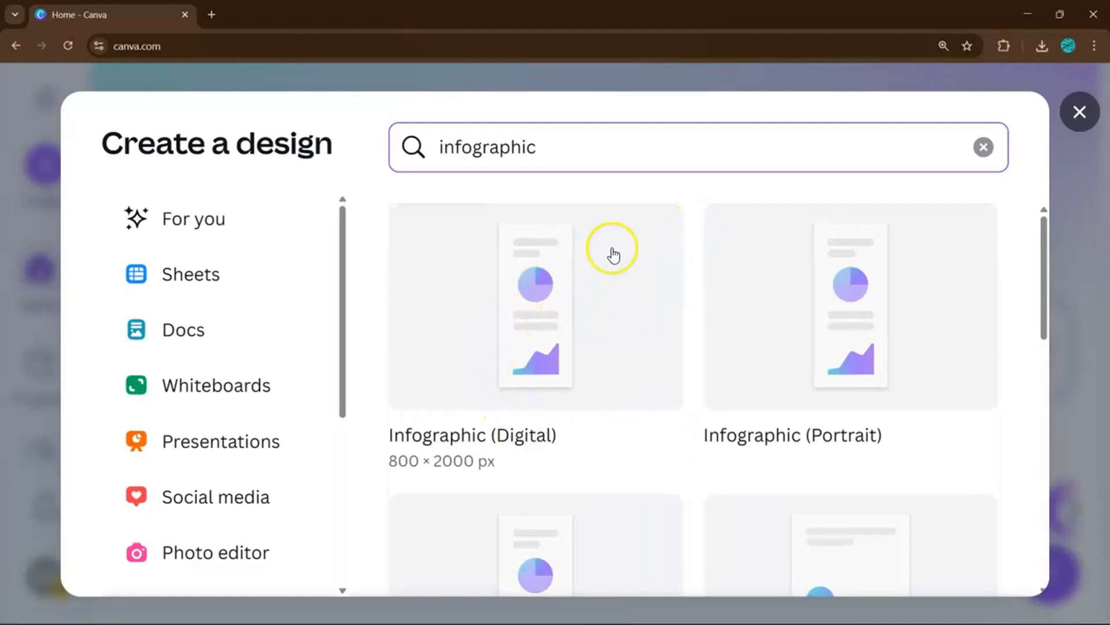
mouse_move(622, 340)
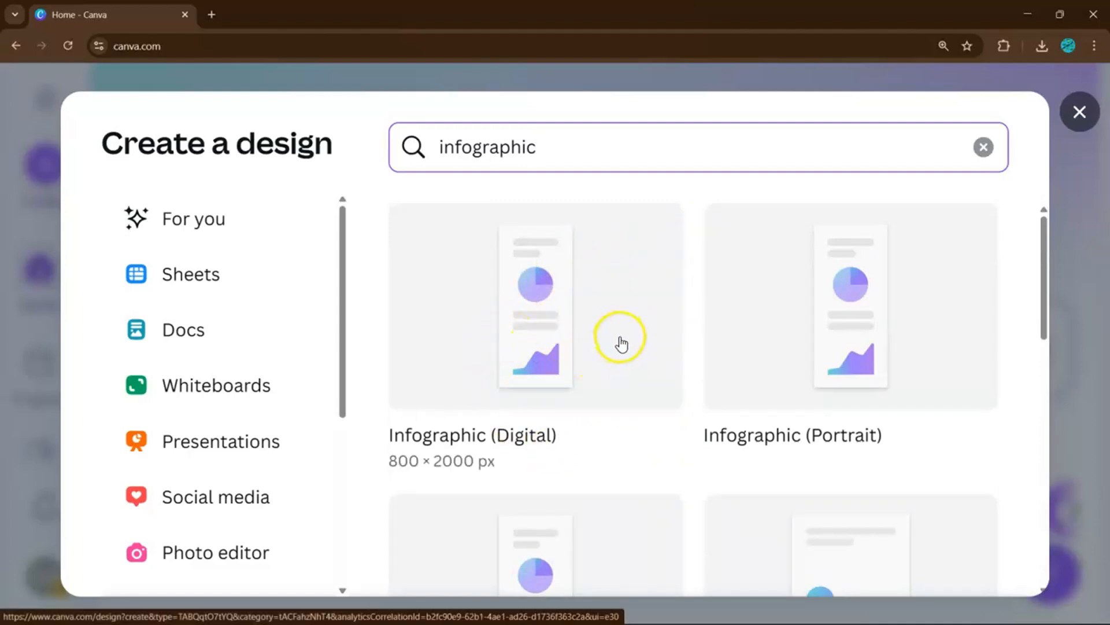
mouse_move(580, 349)
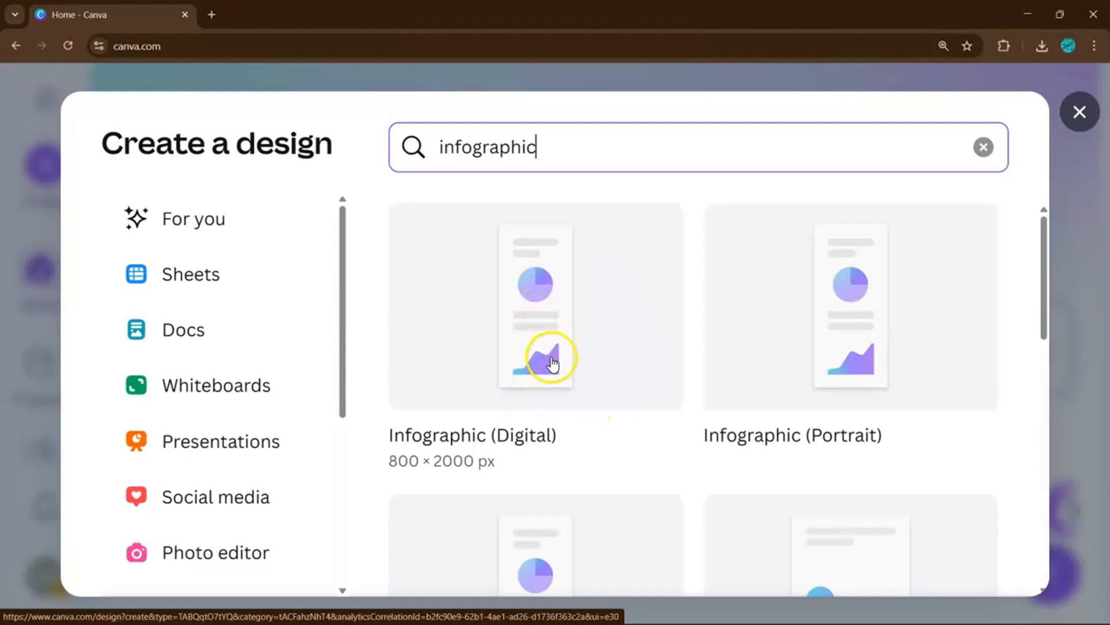
click(534, 306)
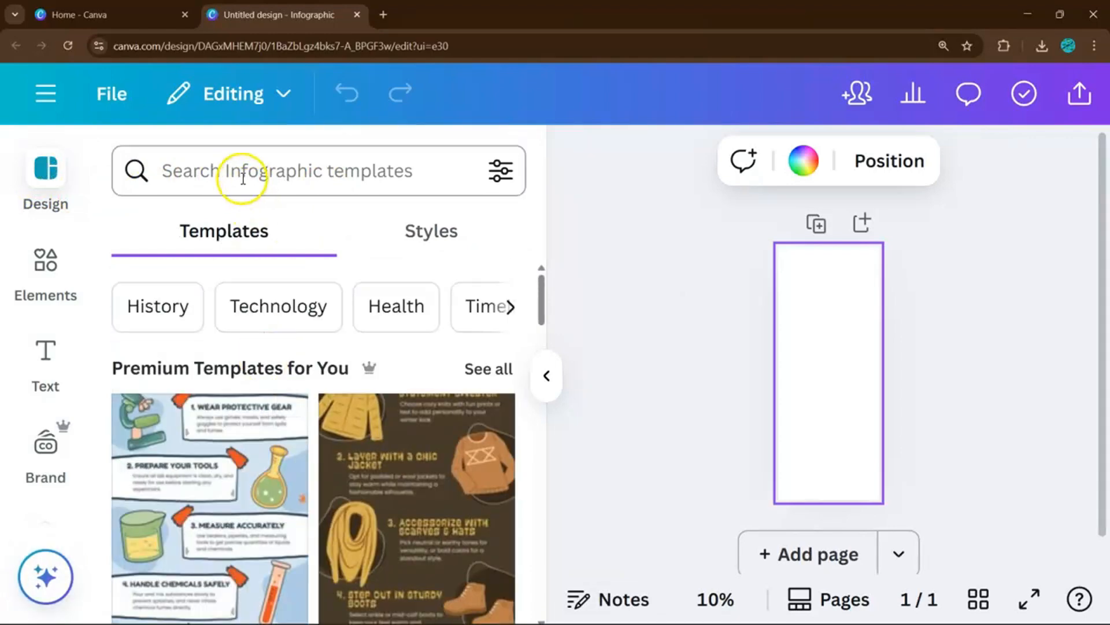
Step: Search templates for 'digital marketing' and browse the matching infographic results
text(digital)
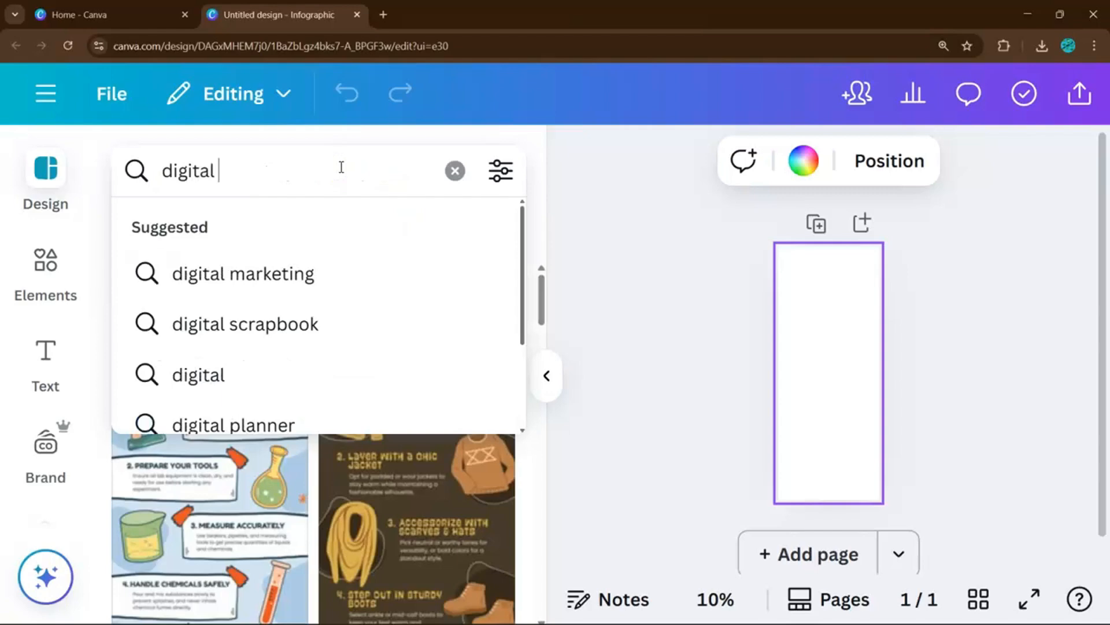
text(marketing)
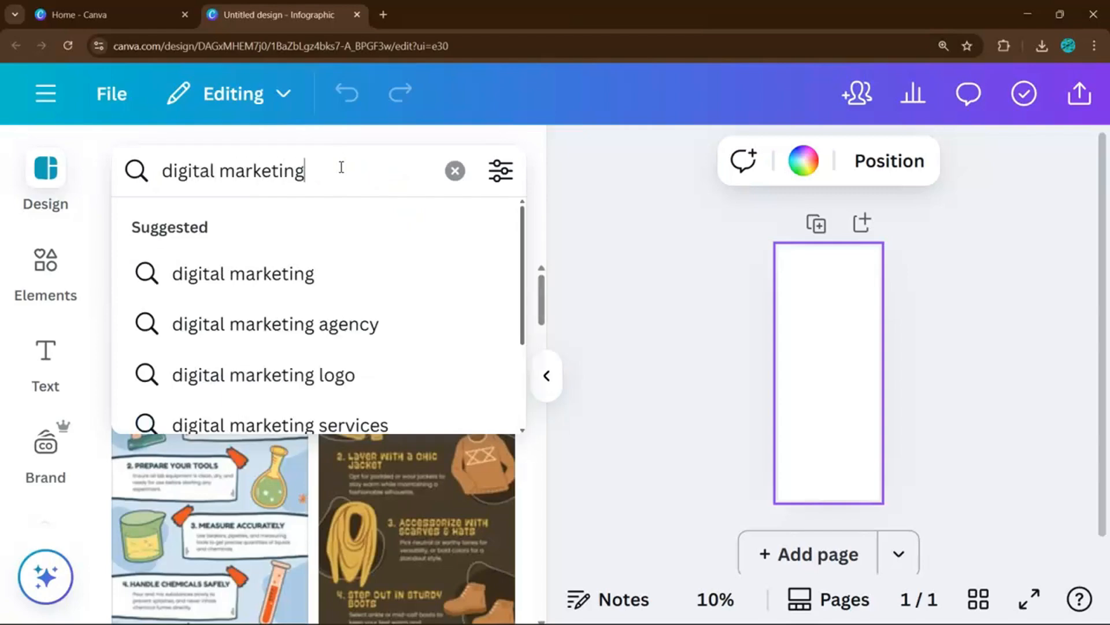
key(Enter)
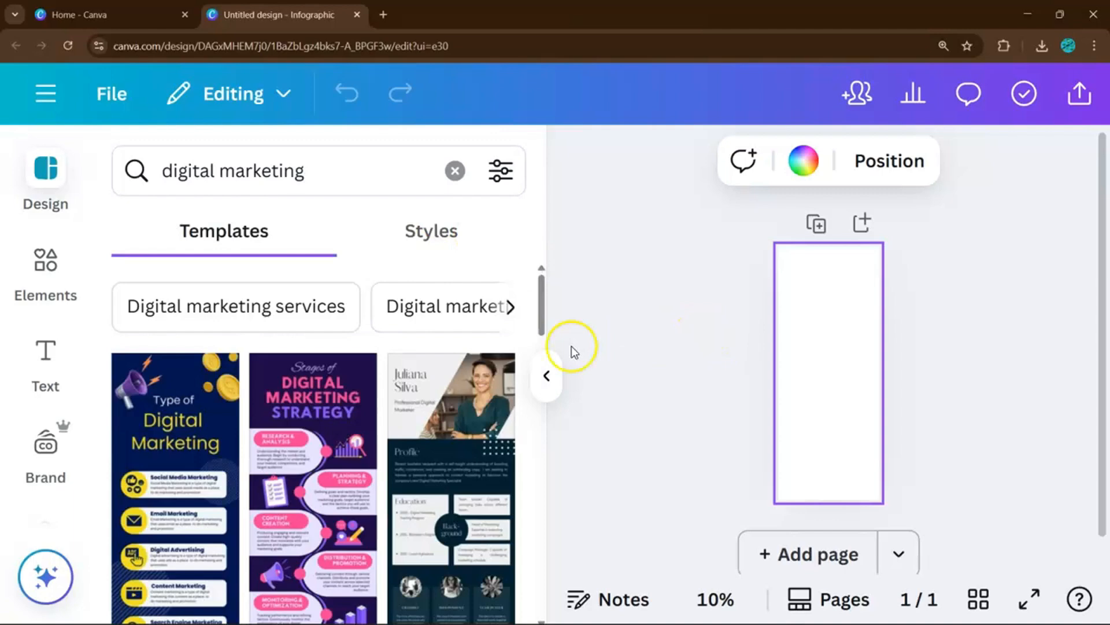
scroll(down, 3)
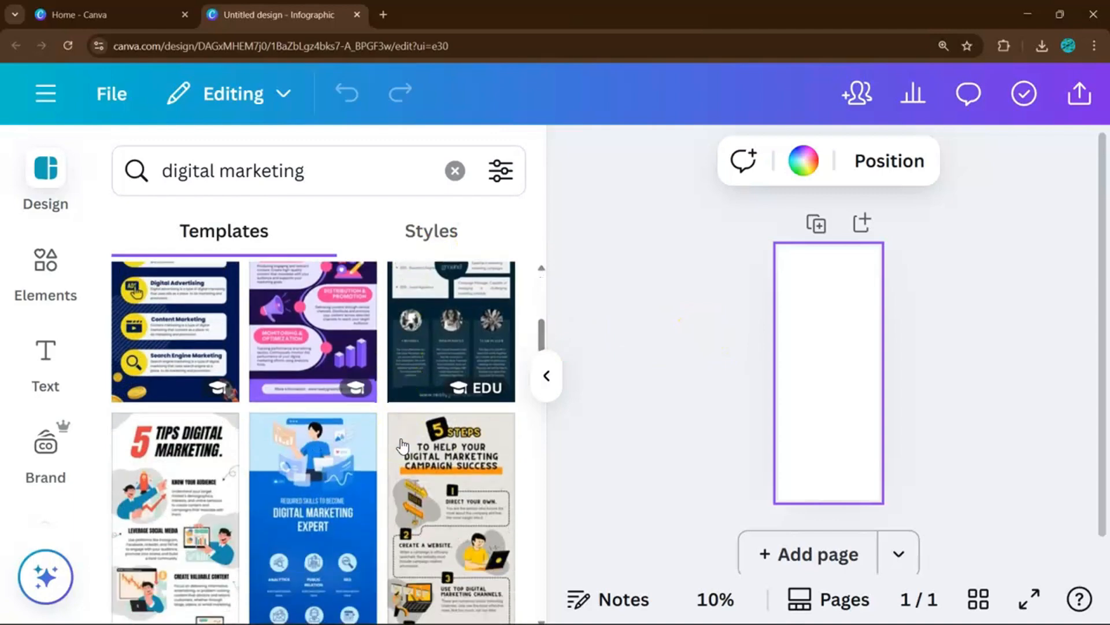
scroll(down, 3)
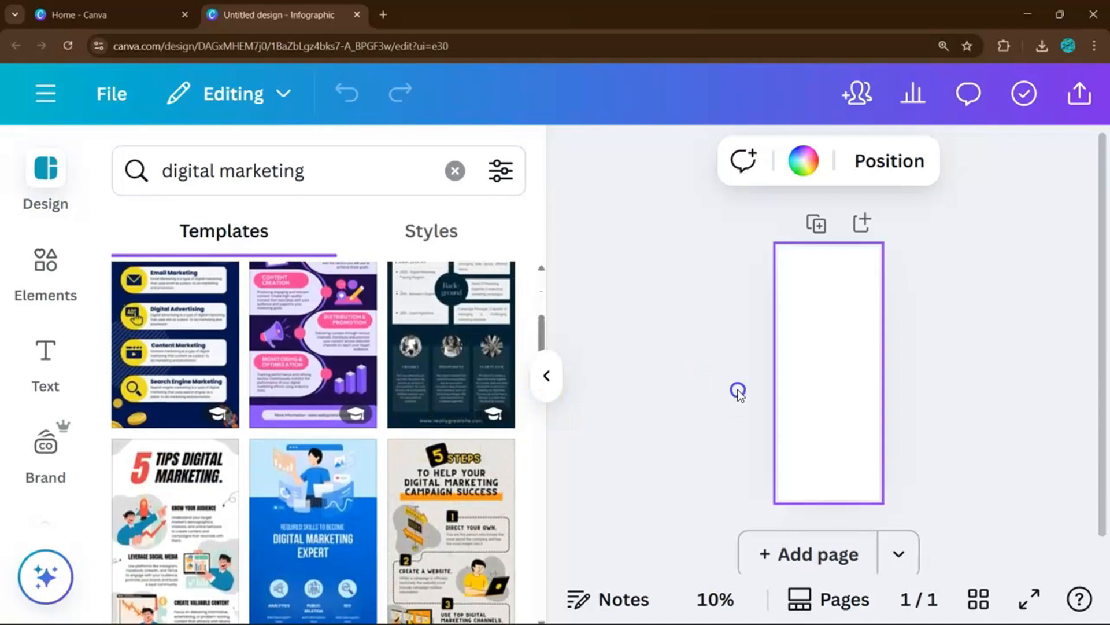
click(739, 394)
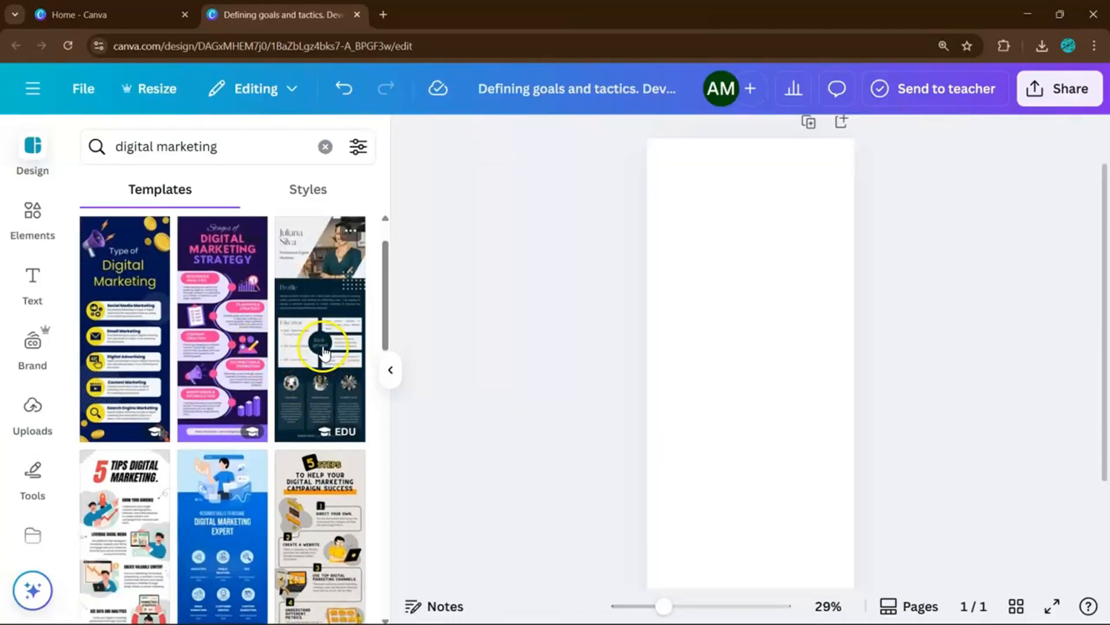
Step: Apply the Blue Modern Minimalist Professional Digital Marketer Biography template and hide the side panel
click(319, 329)
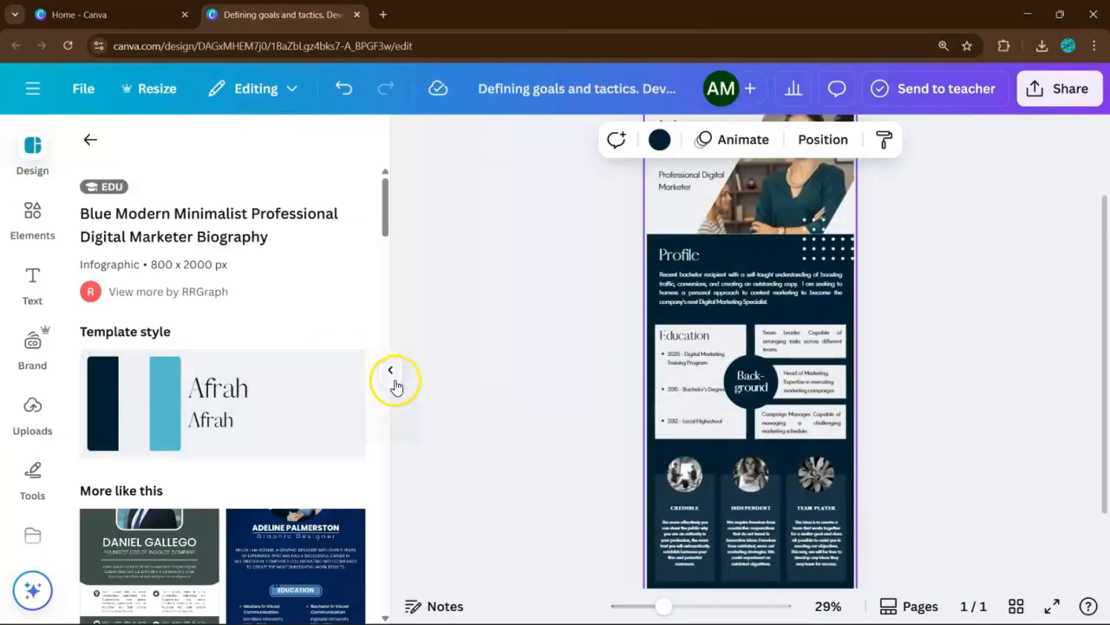
click(390, 370)
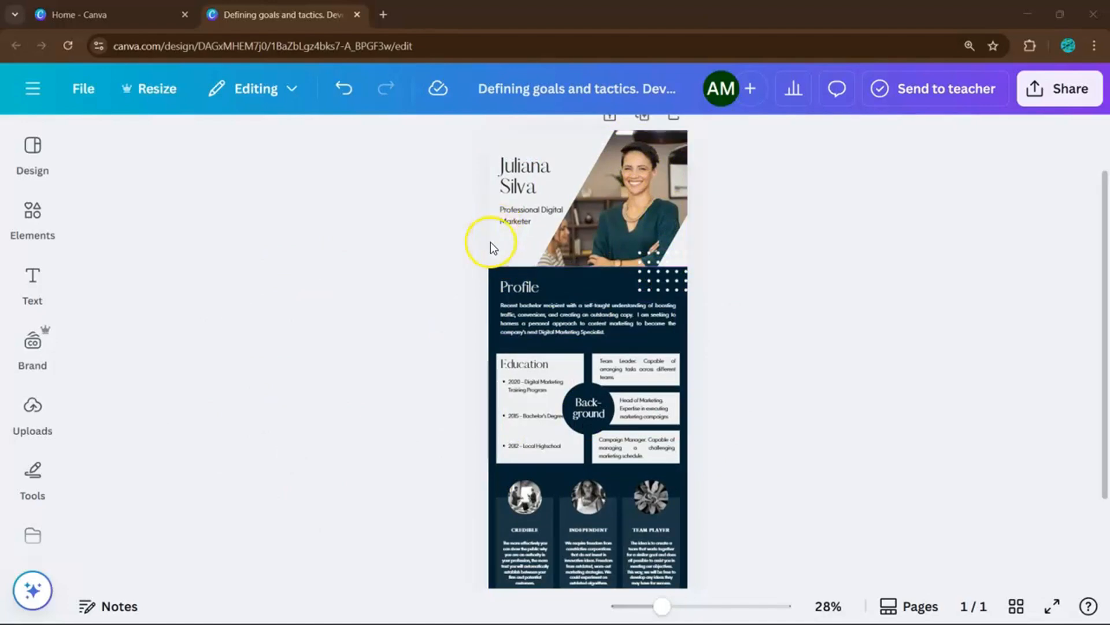
Step: Replace the top portrait photo with a teal lettering image and show the Elements library
click(32, 414)
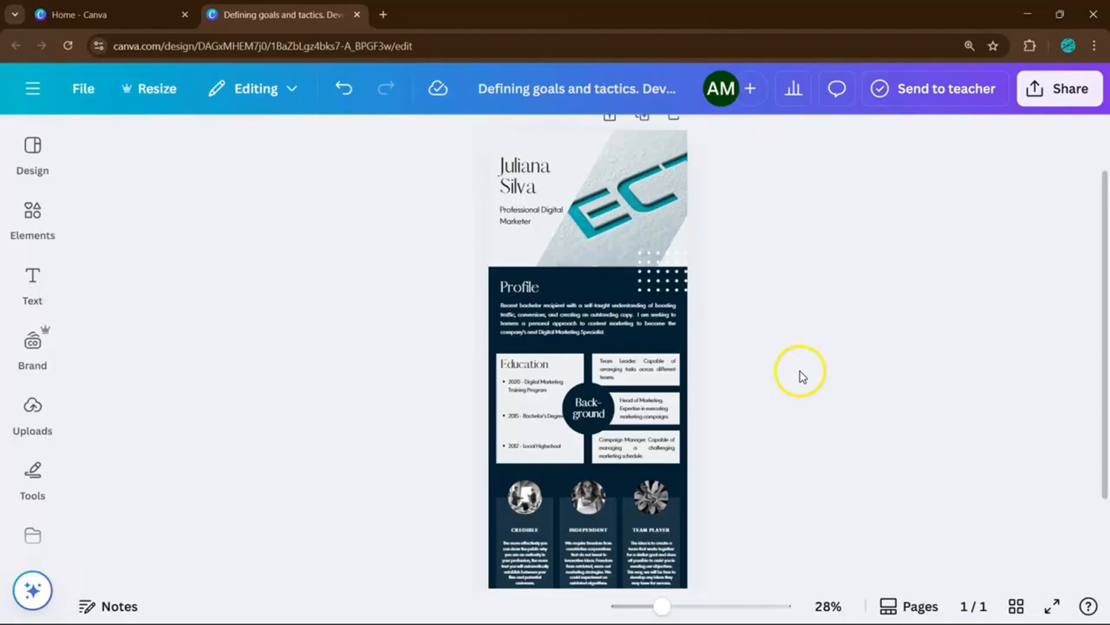
click(32, 224)
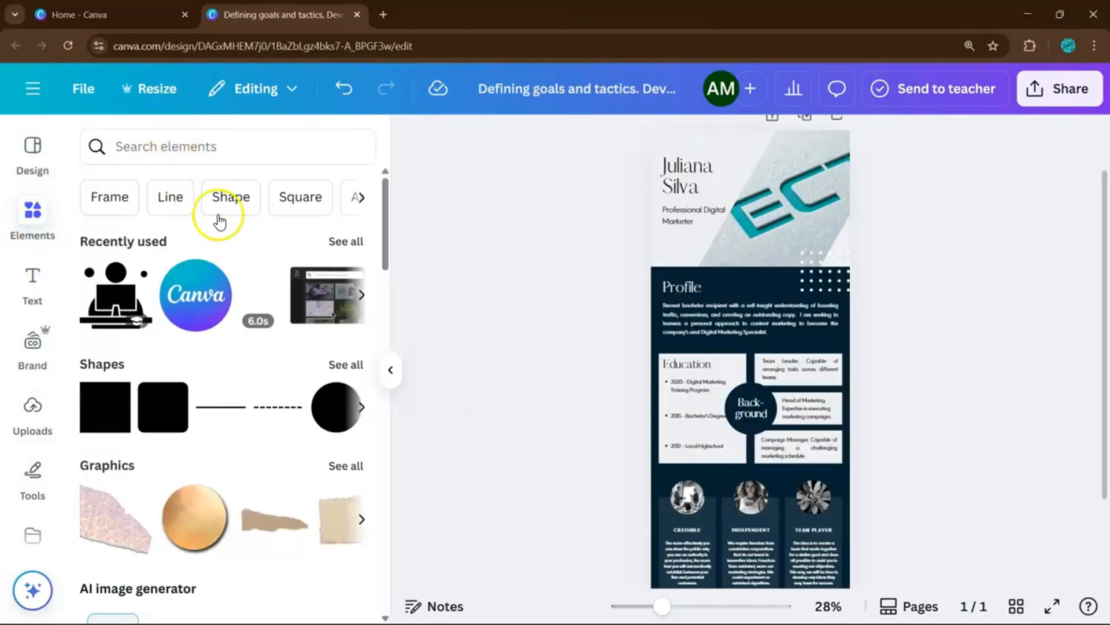
mouse_move(278, 319)
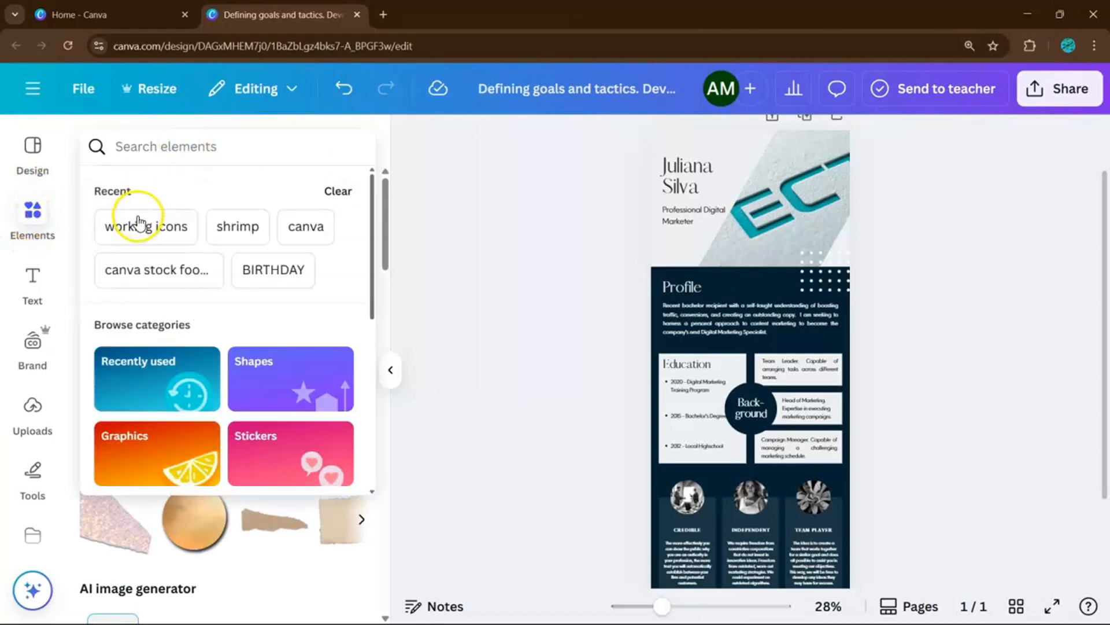
Step: Rerun the recent 'working icons' element search to add the laptop-worker icon
click(145, 227)
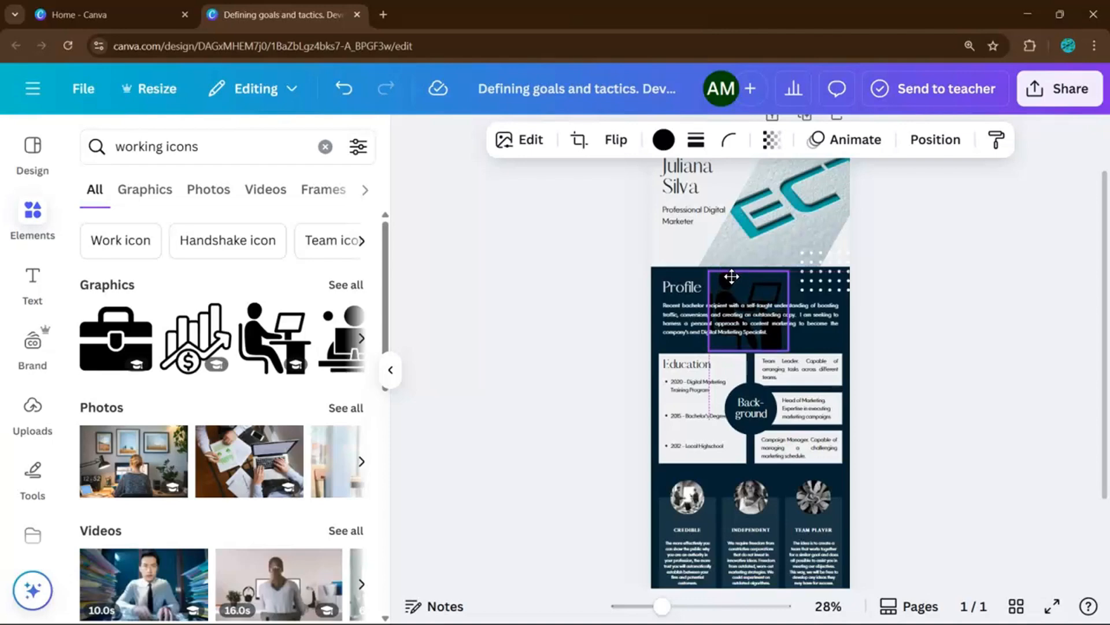
Step: Lower the laptop-worker icon's transparency so it fades over the Profile section
click(772, 139)
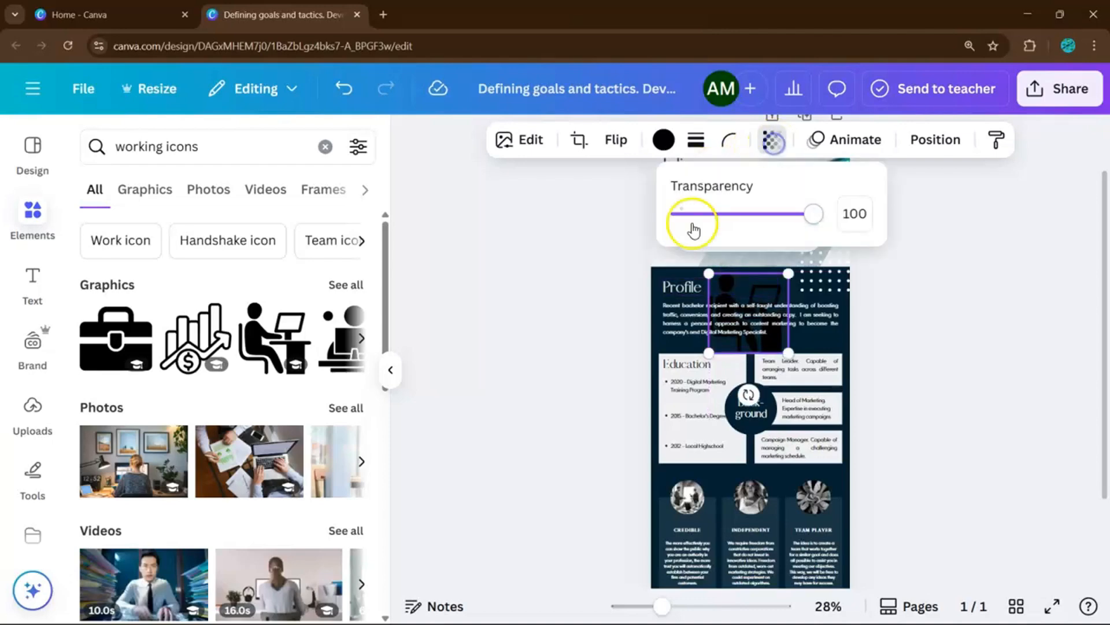
drag(812, 214, 723, 214)
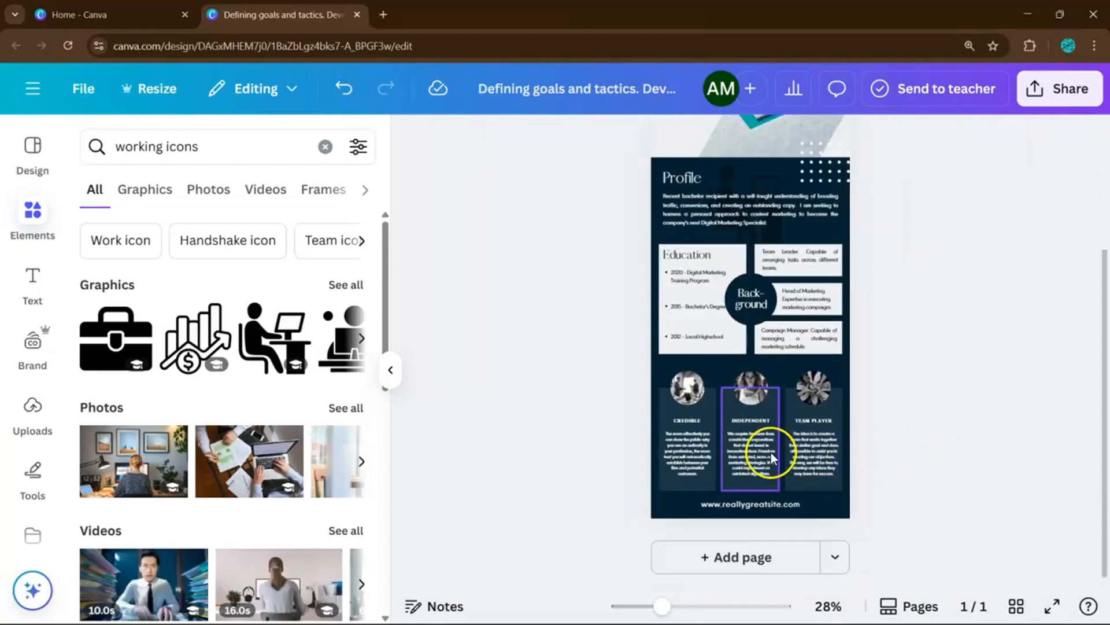
Step: Rewrite the TEAM PLAYER description as '75% prefer visuals' and widen the canvas
click(685, 451)
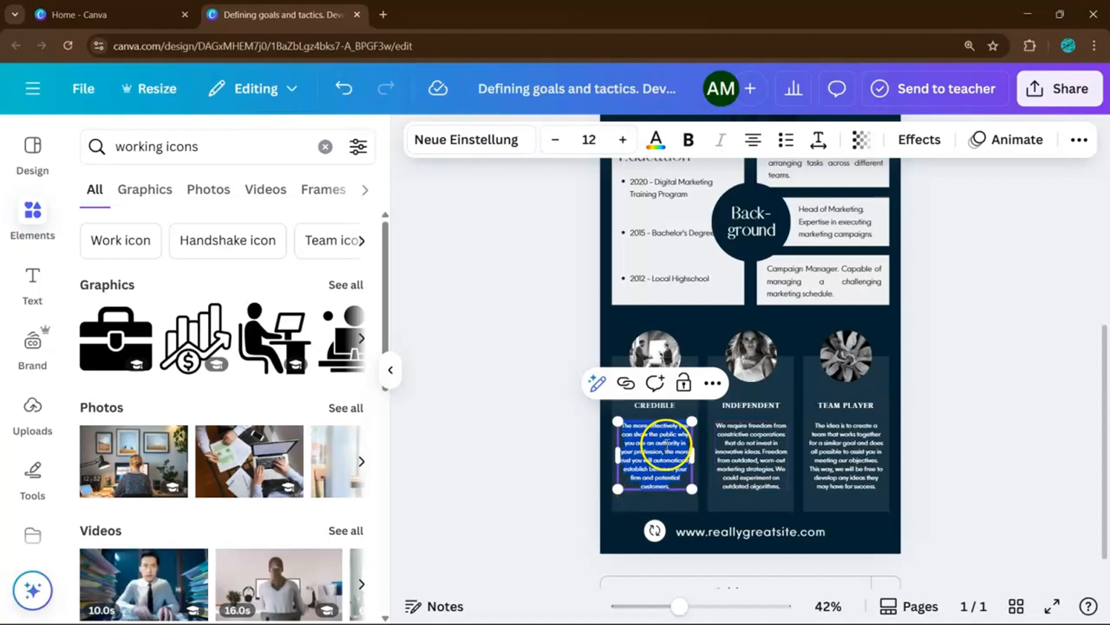
click(846, 457)
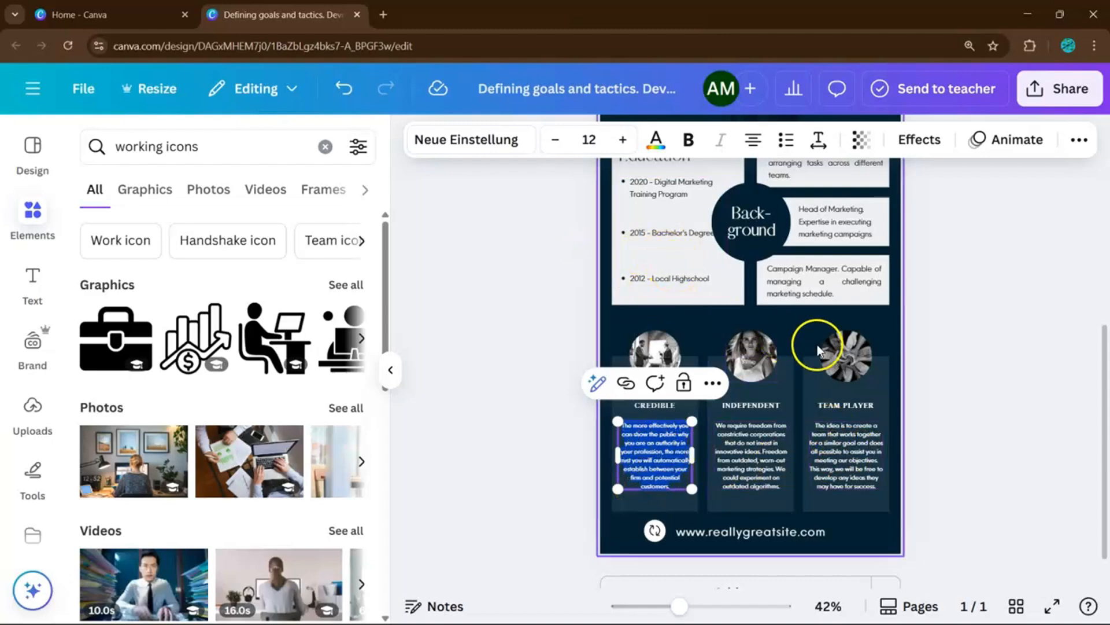
mouse_move(392, 365)
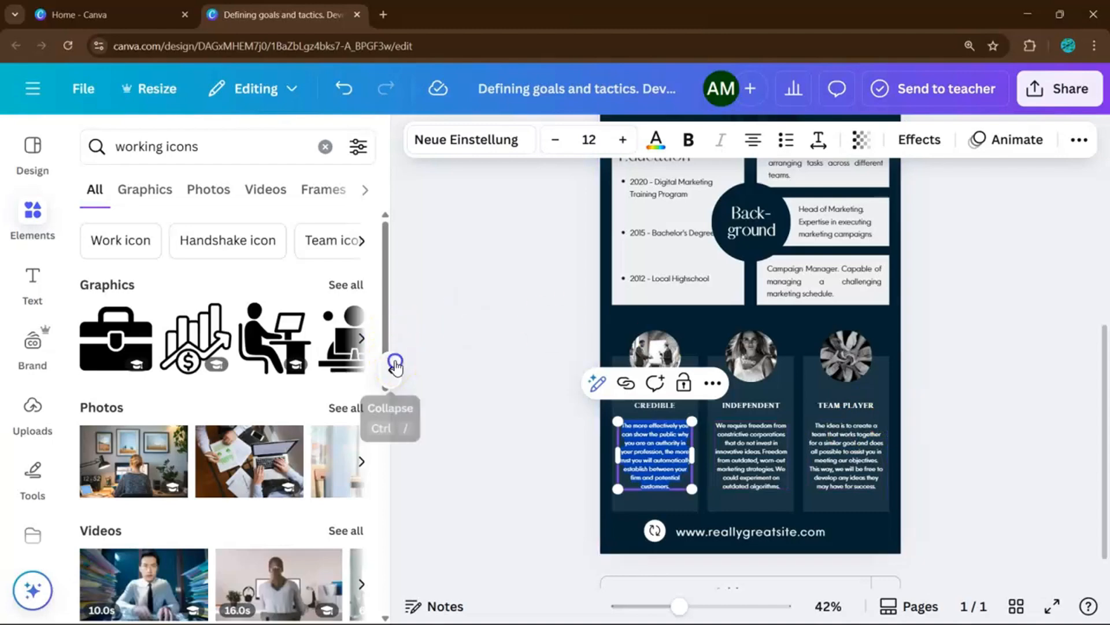
click(395, 361)
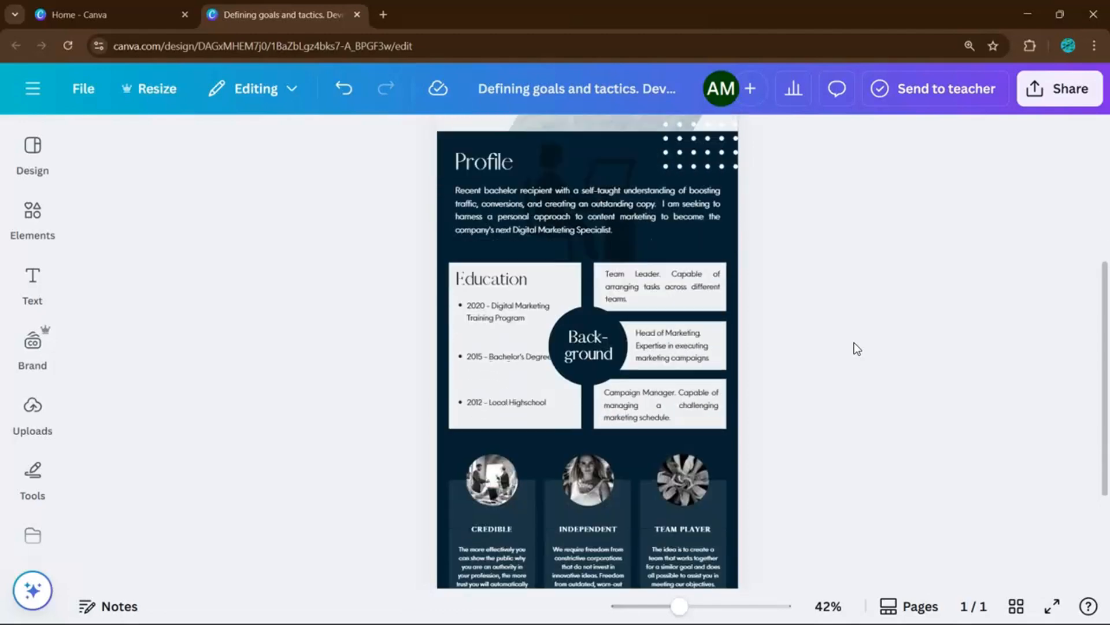
scroll(down, 3)
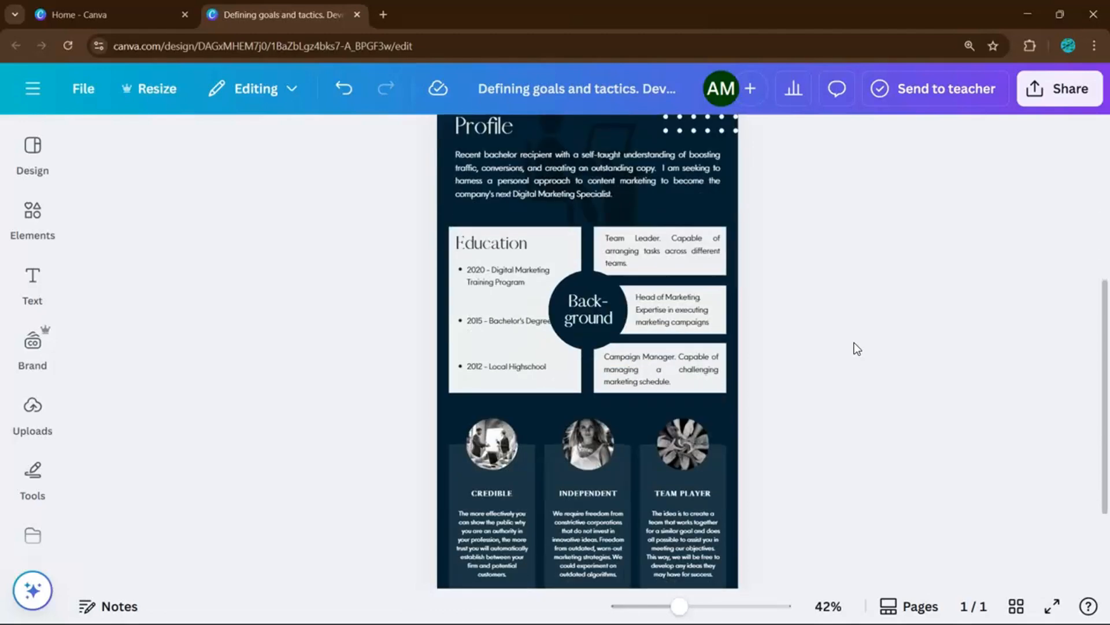
scroll(down, 3)
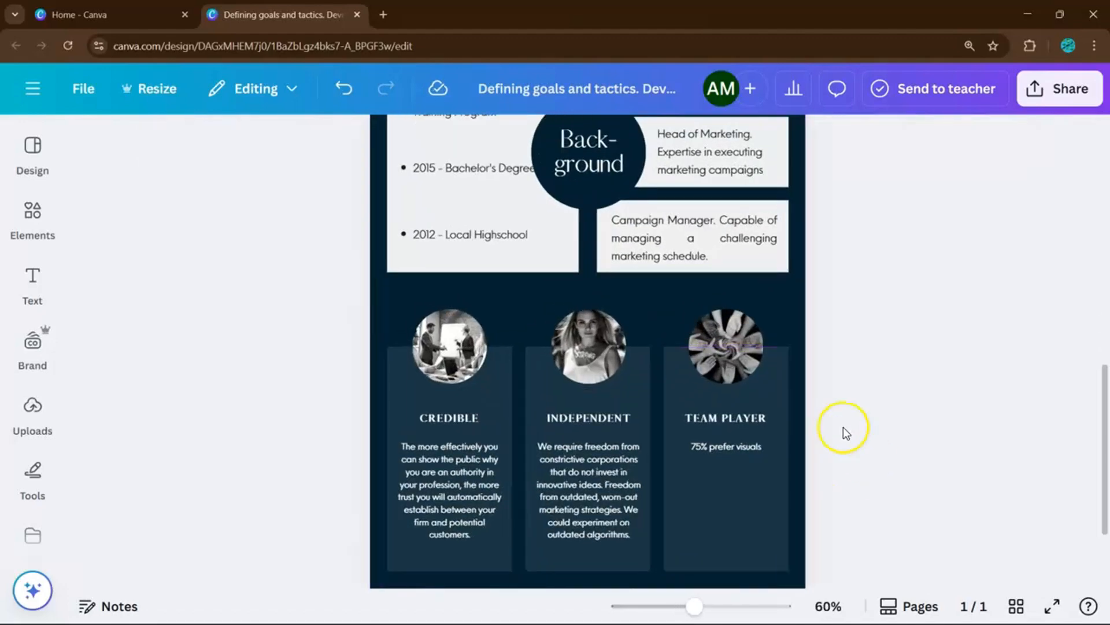
Step: Add a pie chart from the 'charts' element search and edit its first and third labels
click(31, 223)
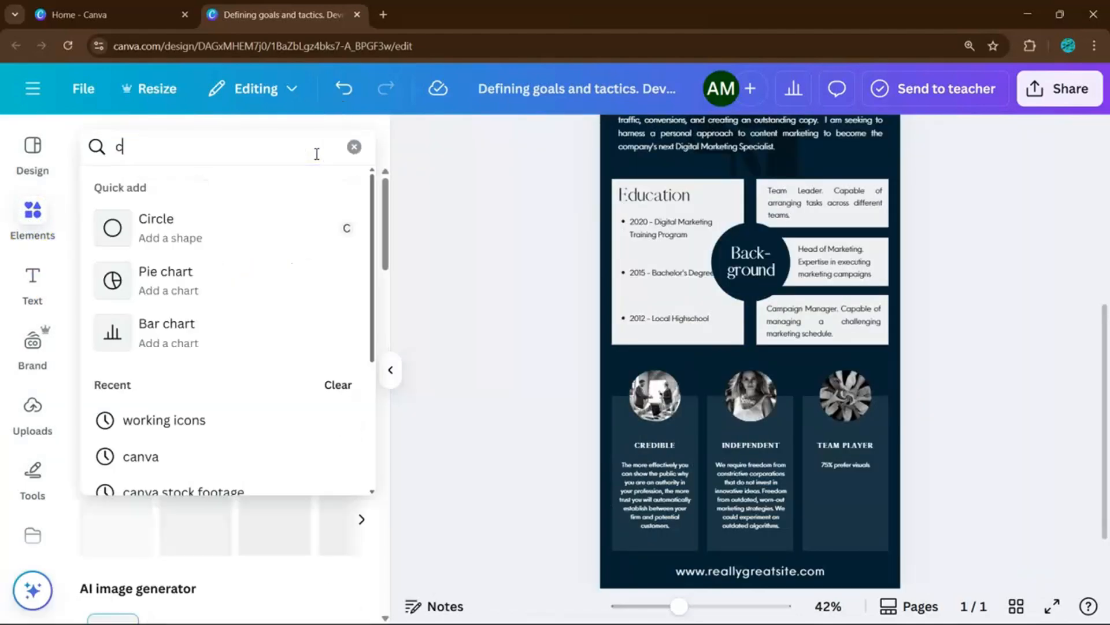
text(harts)
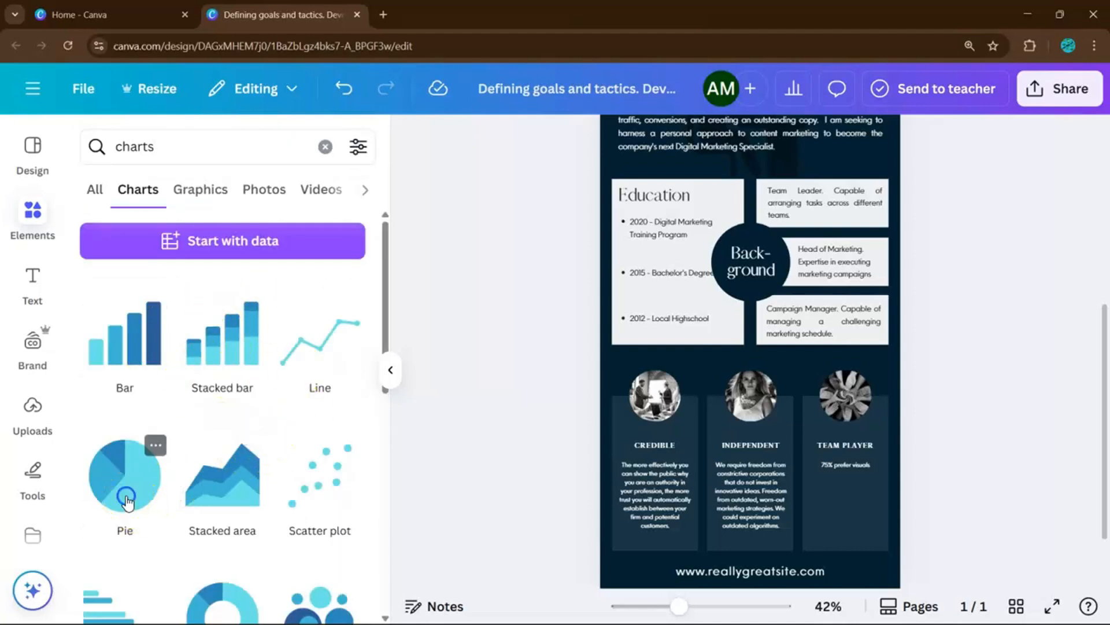
click(125, 478)
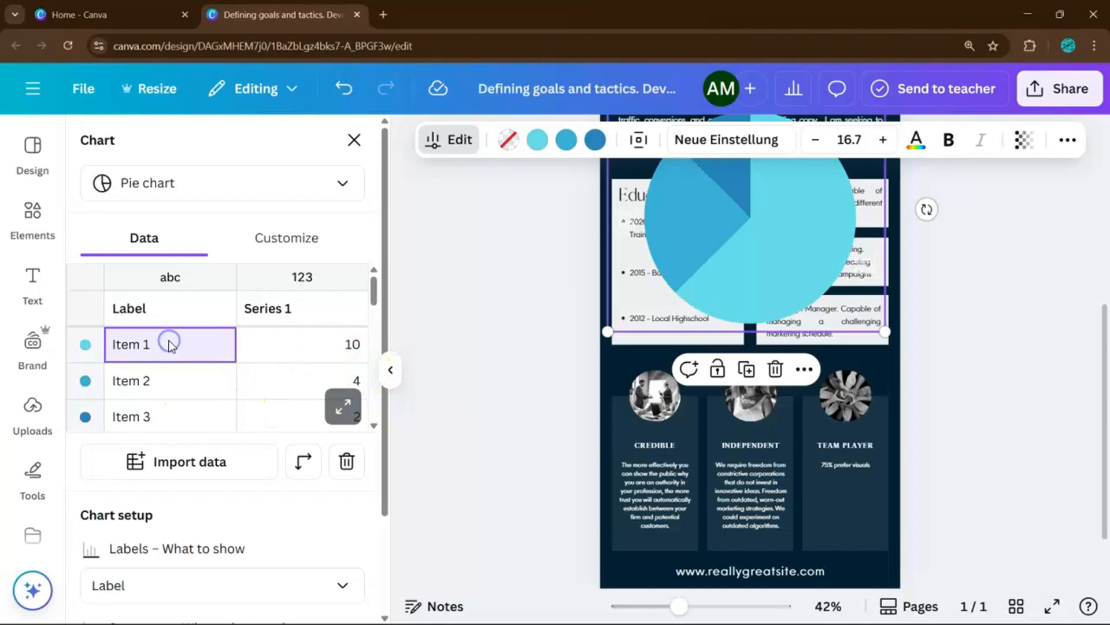
click(170, 381)
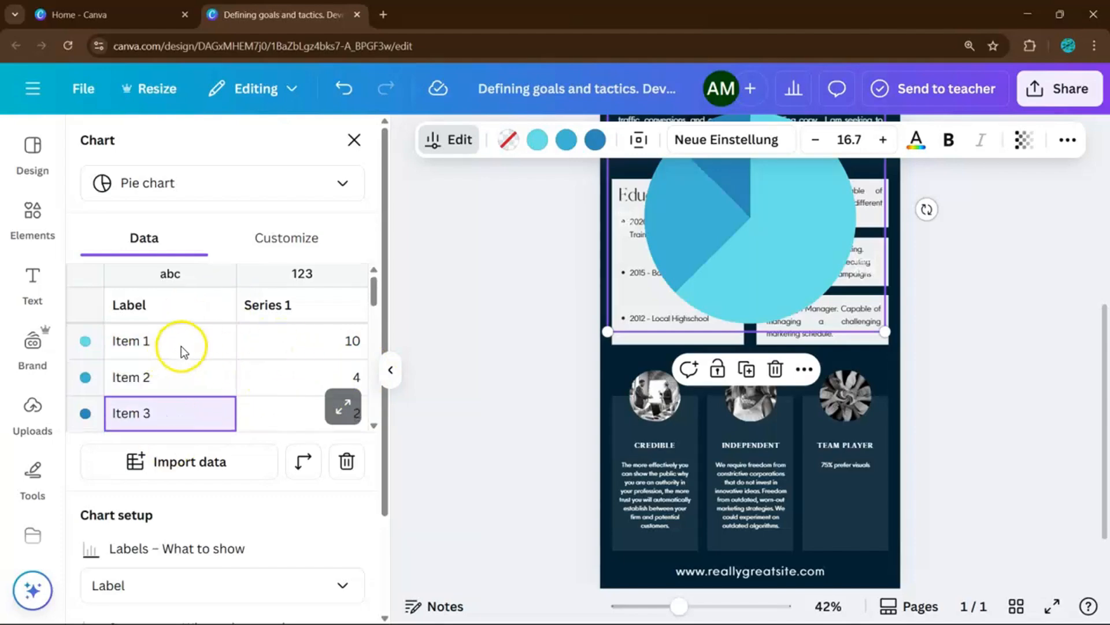
click(169, 341)
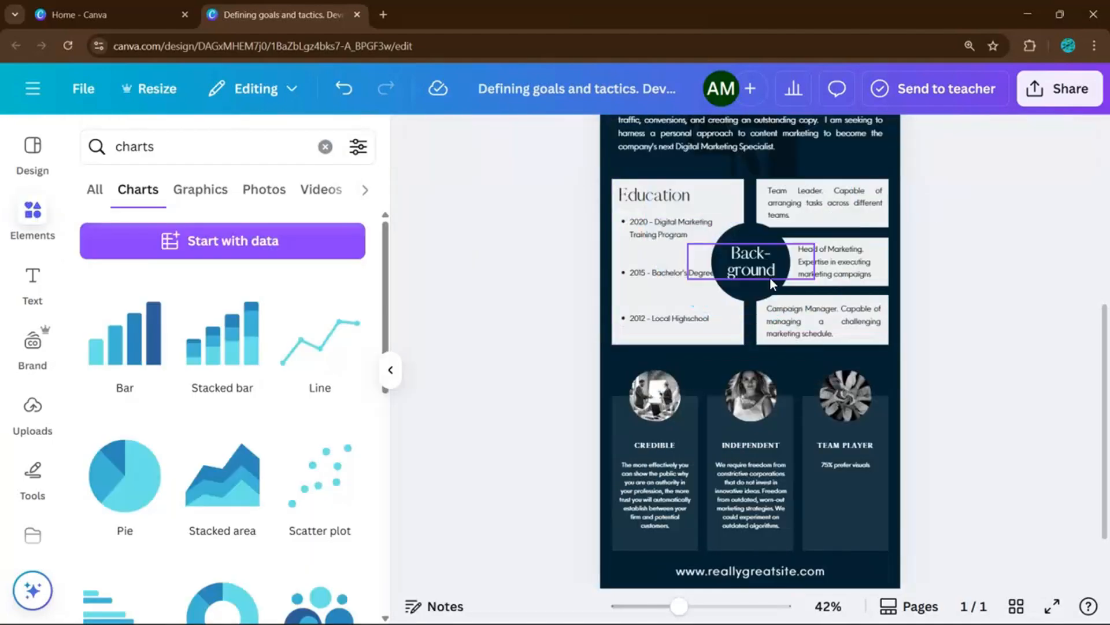
Step: Close the chart panel and open the Share > Download settings
click(391, 369)
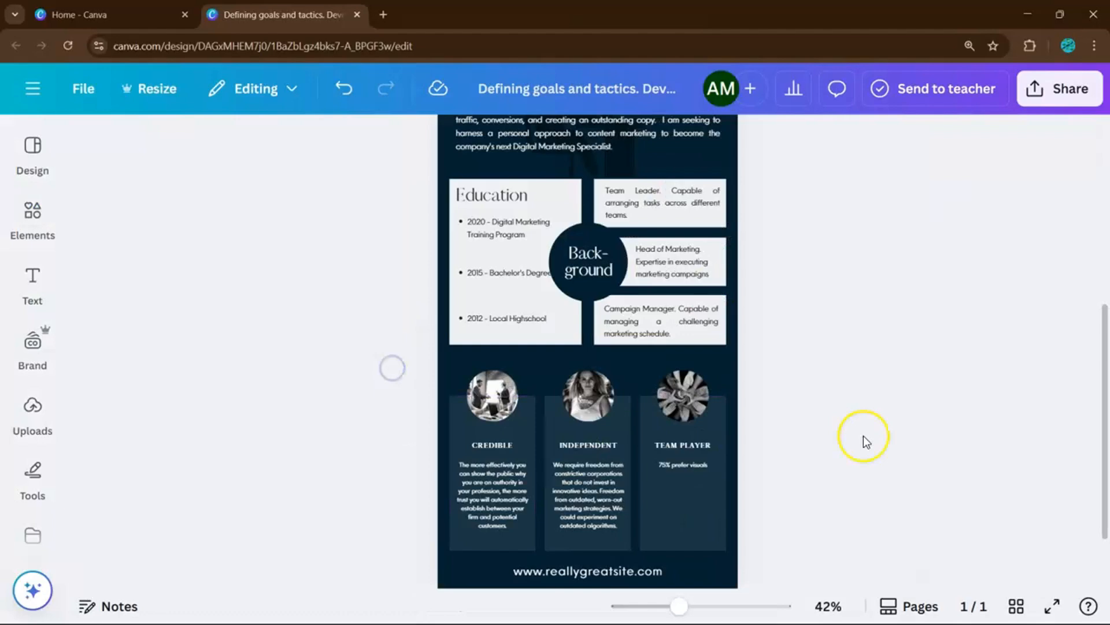
click(1060, 89)
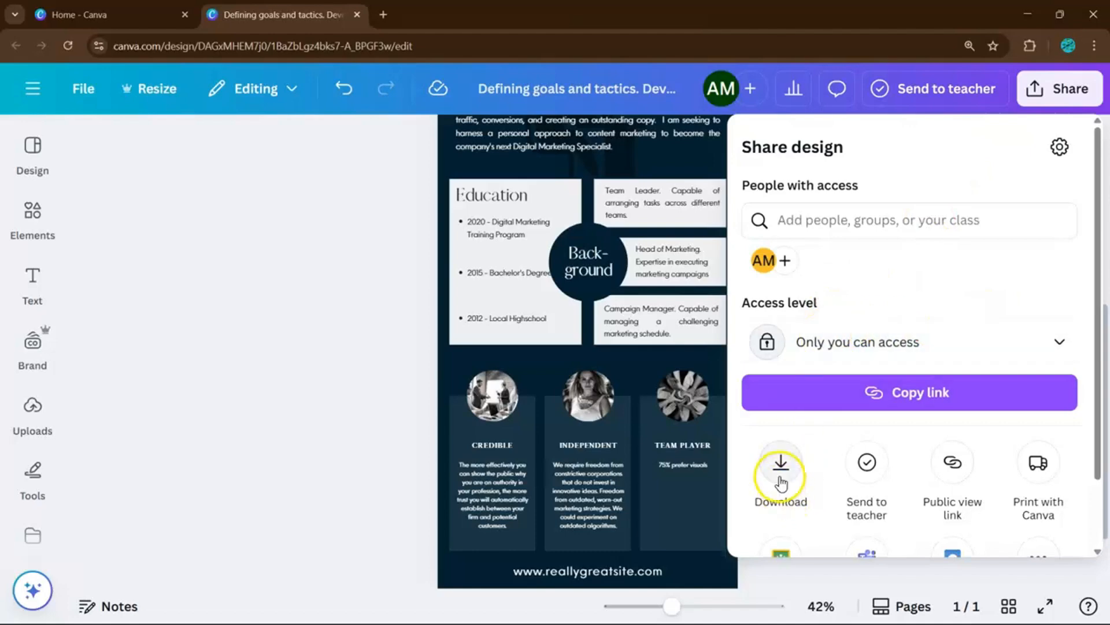
click(780, 474)
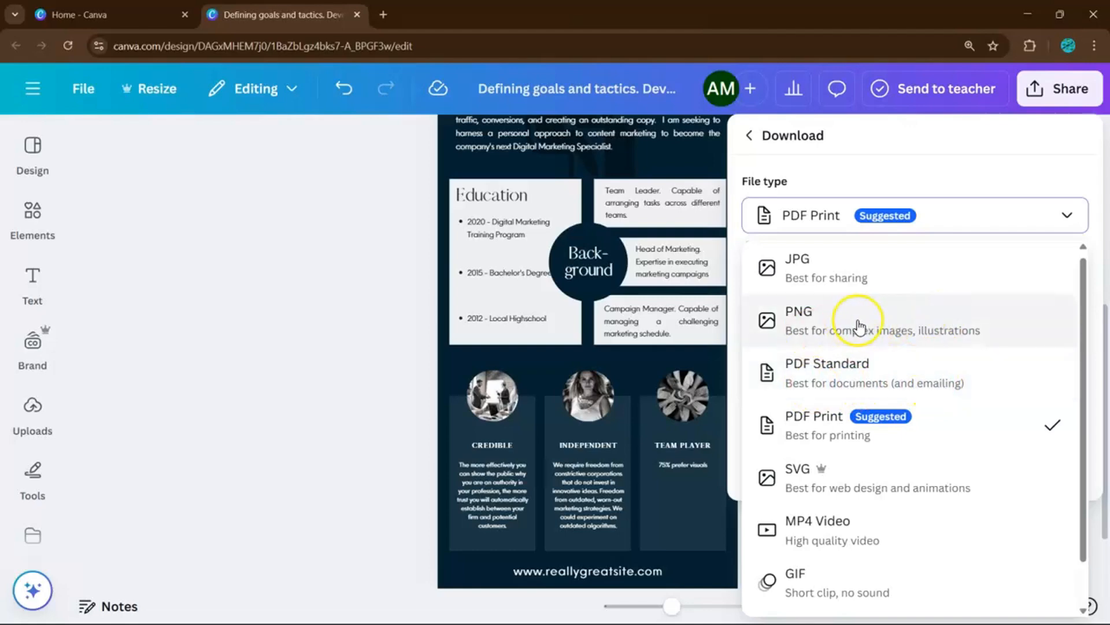
mouse_move(914, 325)
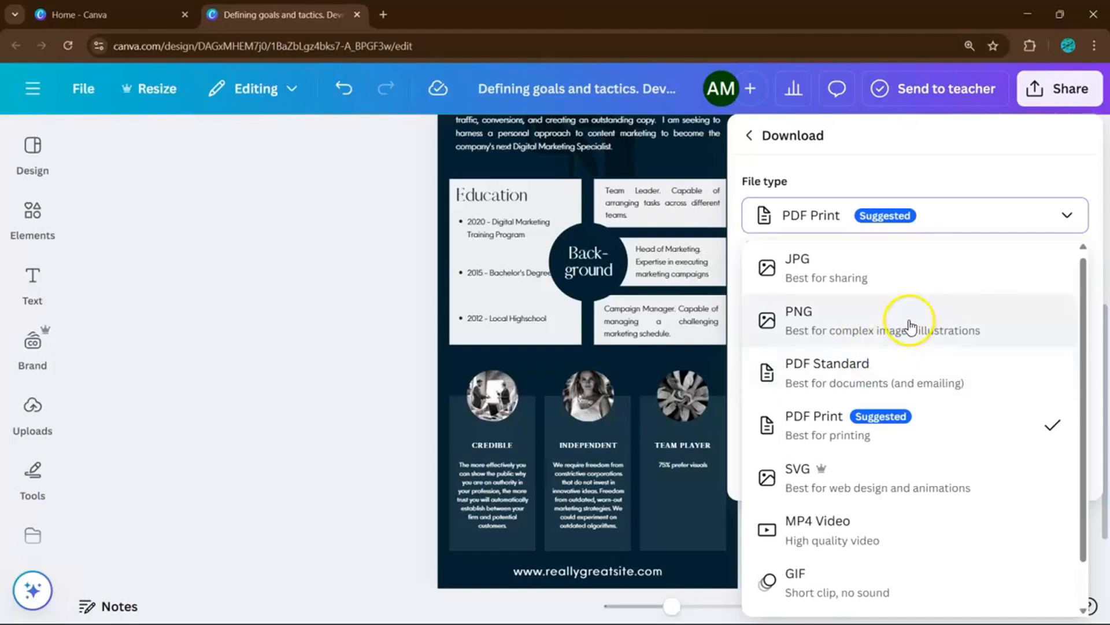
mouse_move(925, 347)
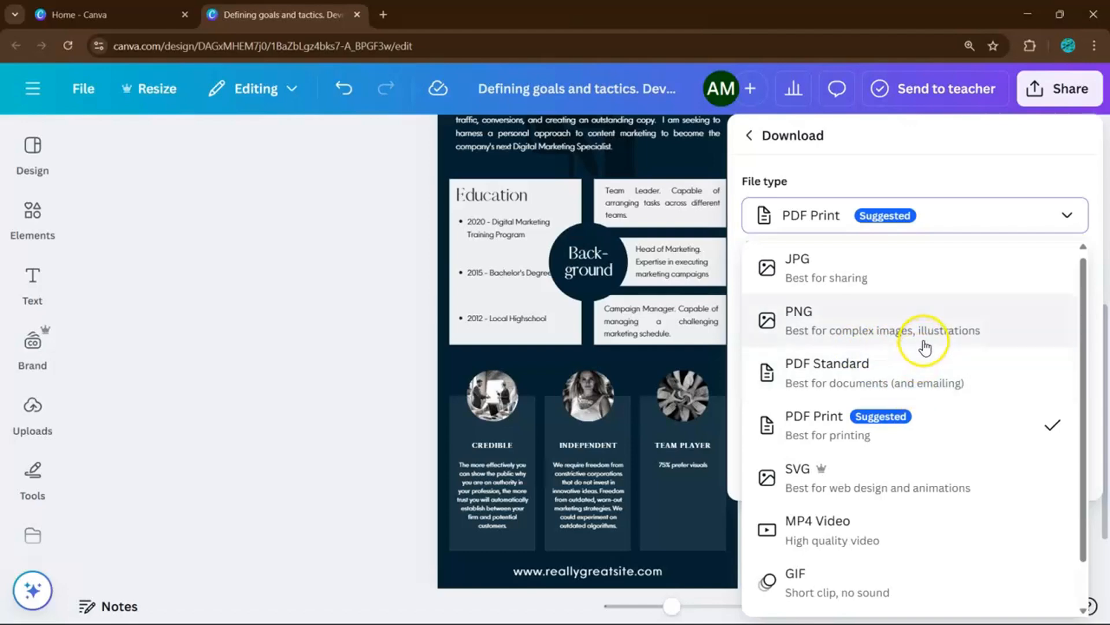
mouse_move(925, 421)
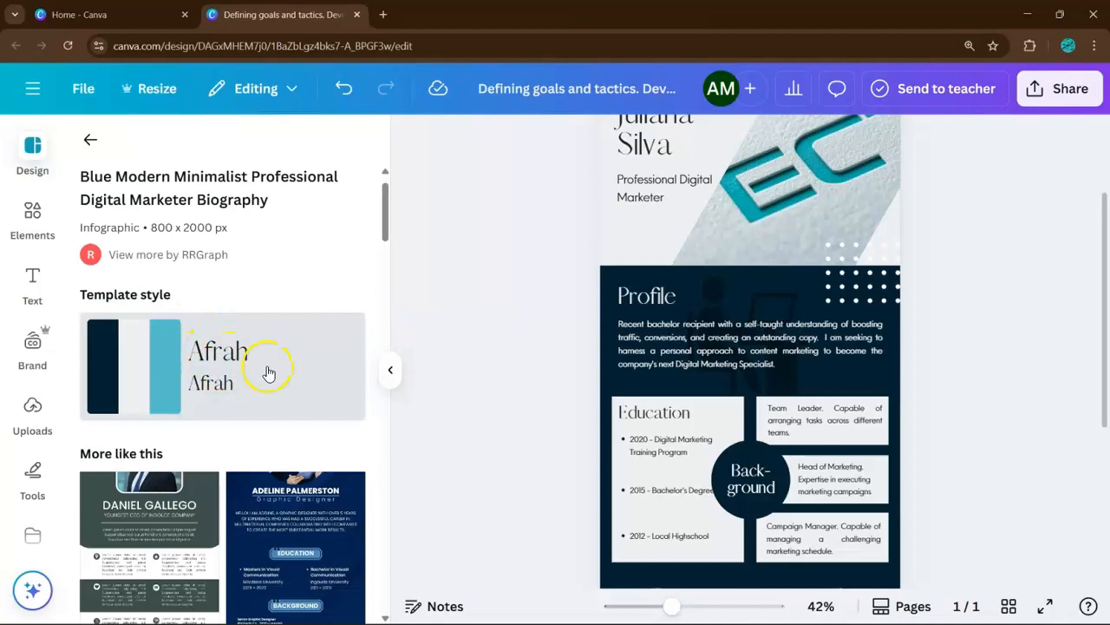
mouse_move(154, 333)
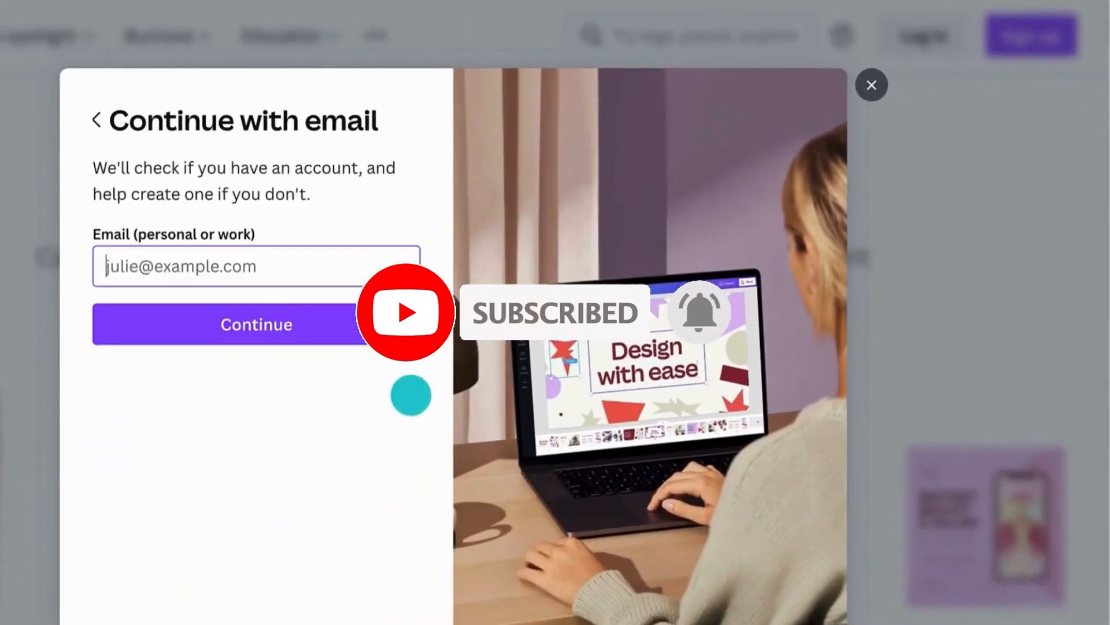
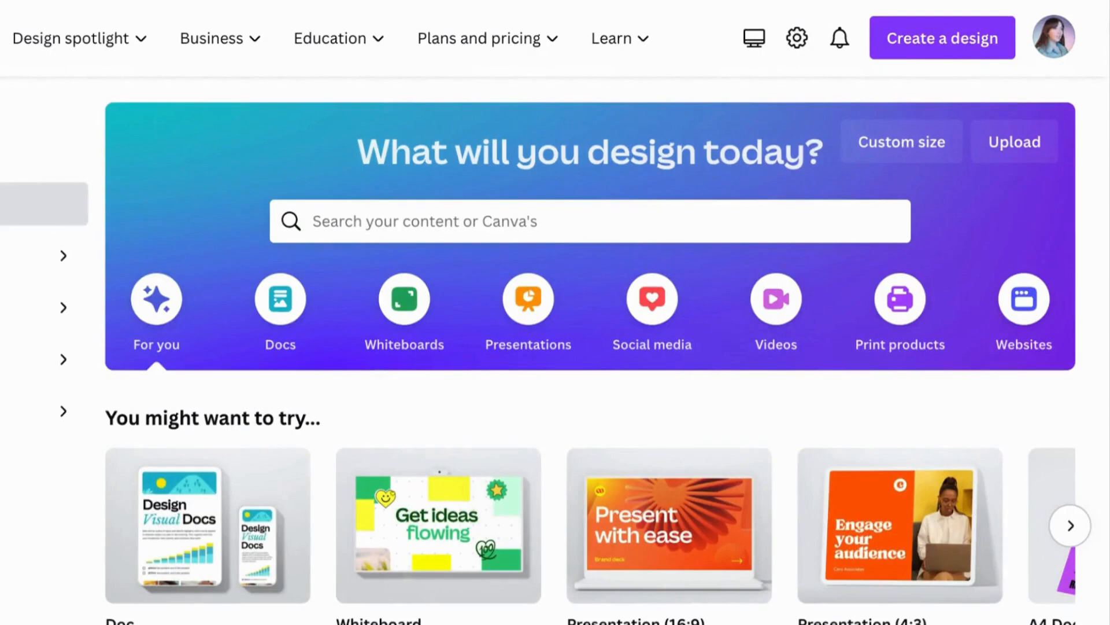
click(38, 38)
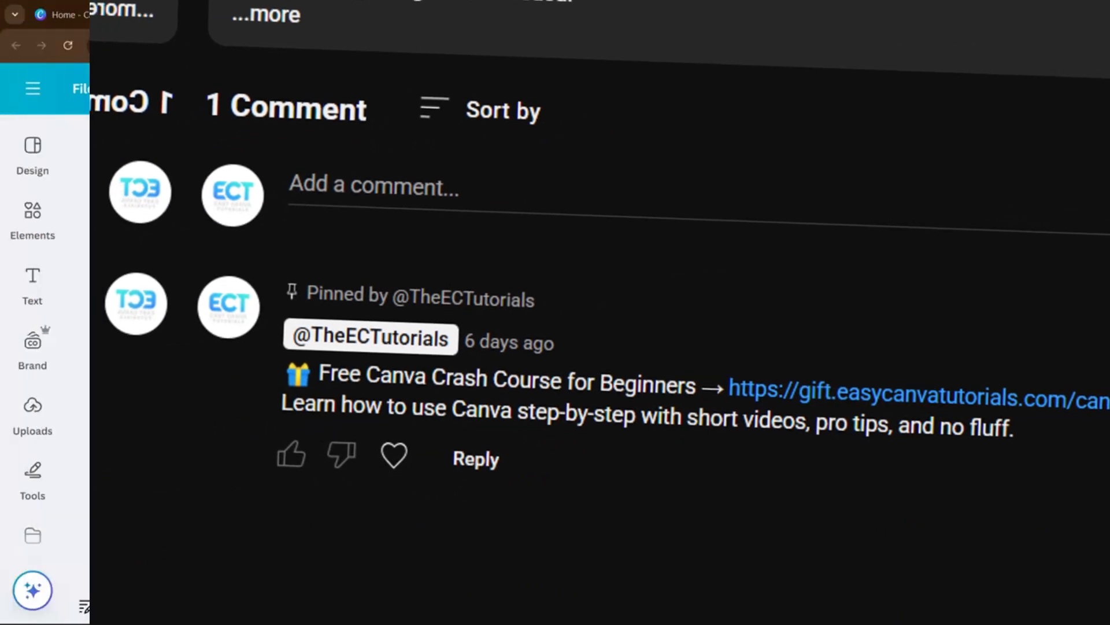
Step: Apply the light blue template style to the Profile and lower sections
click(283, 14)
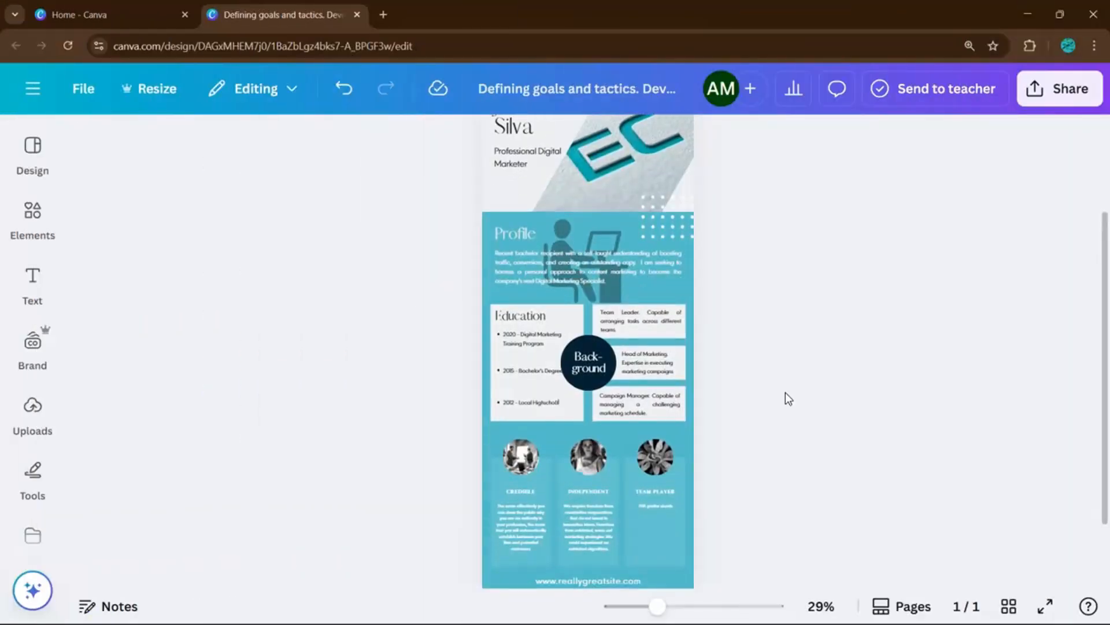
mouse_move(138, 542)
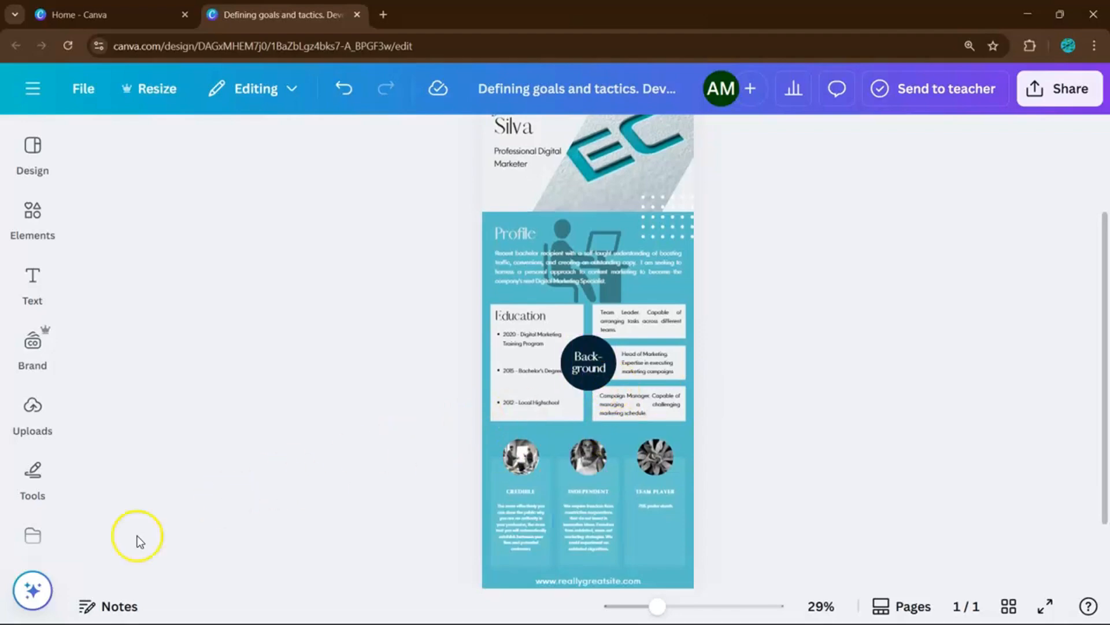